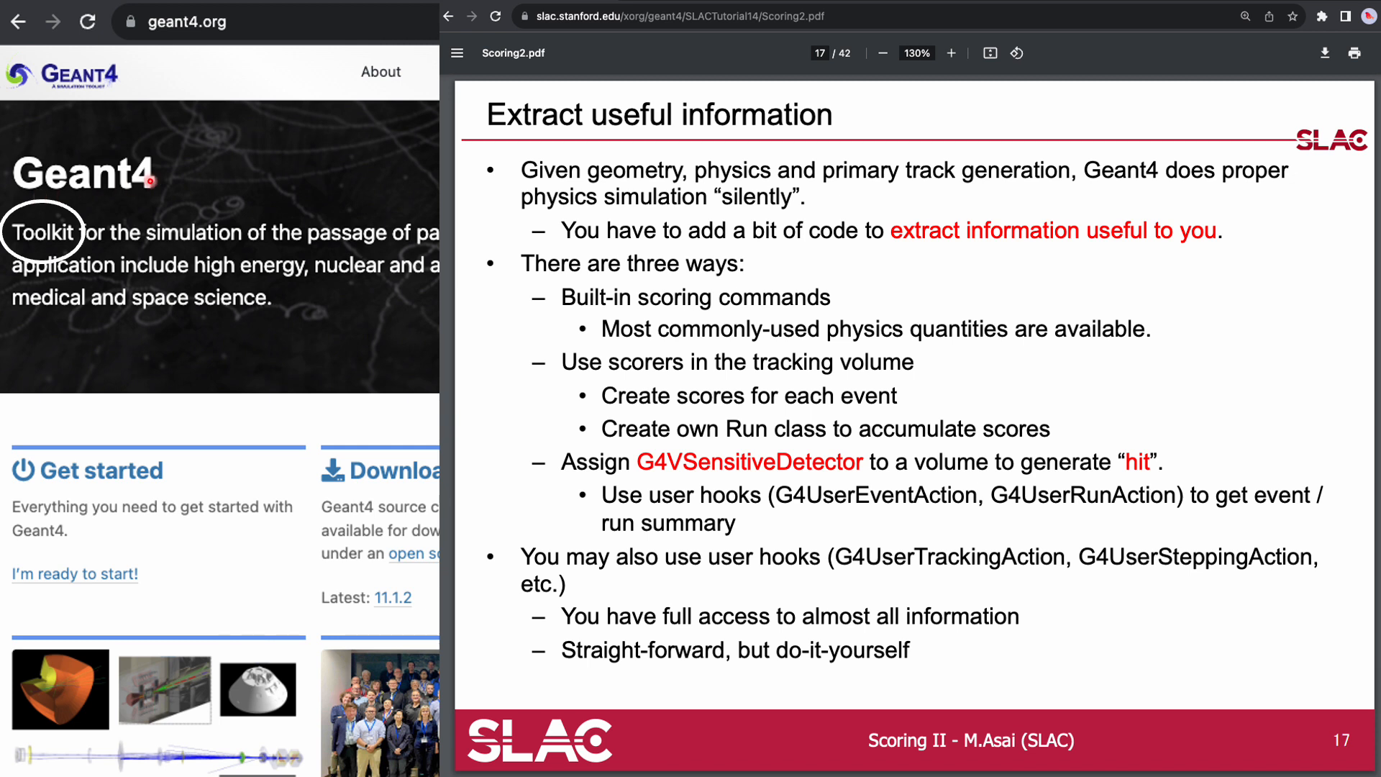
mouse_move(670, 172)
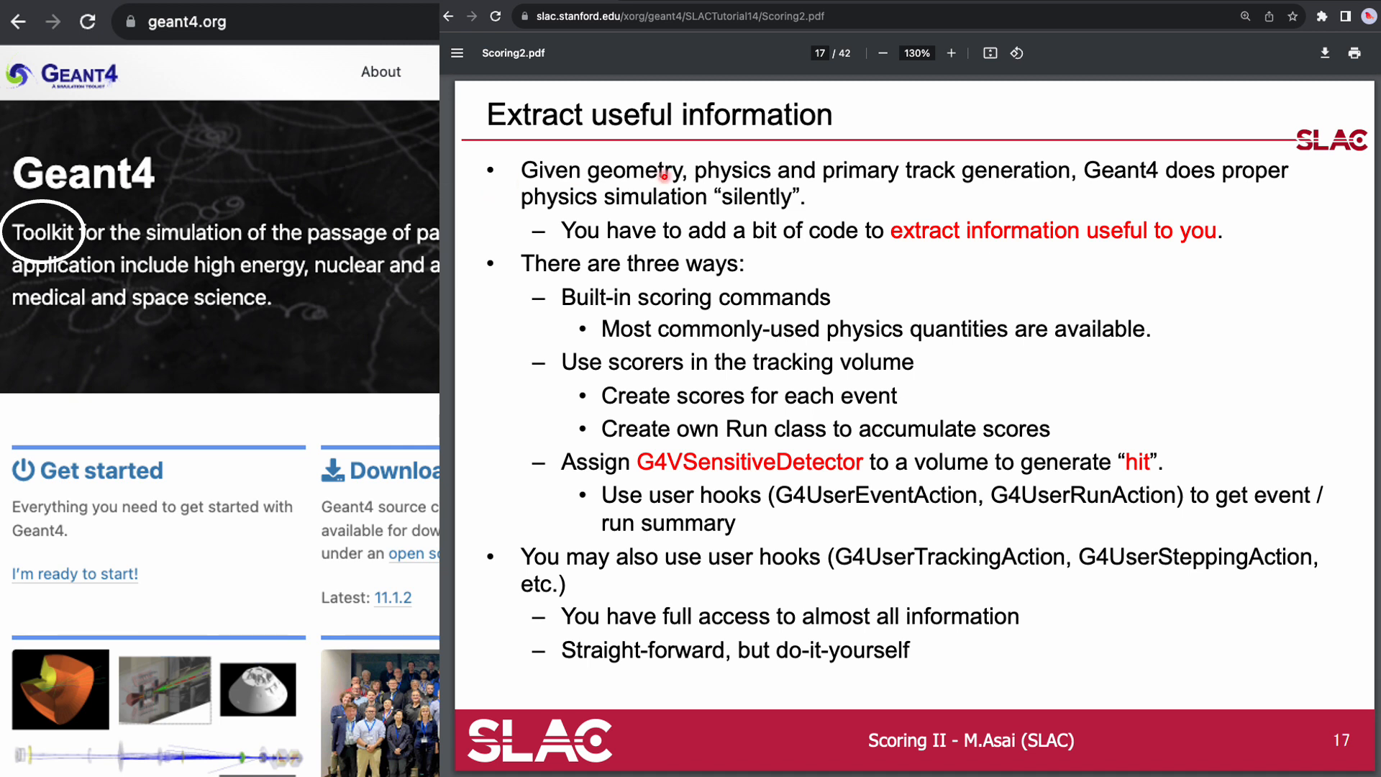
mouse_move(693, 254)
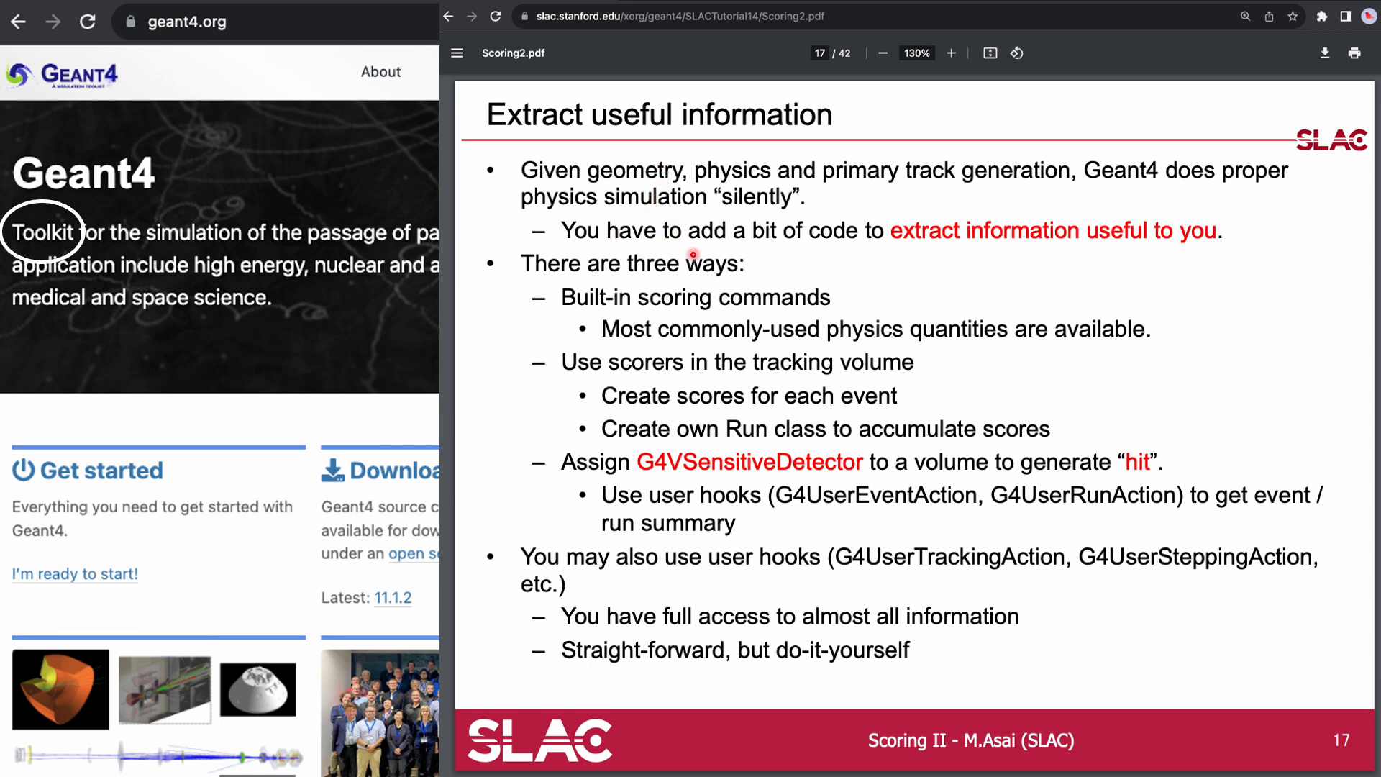
mouse_move(794, 251)
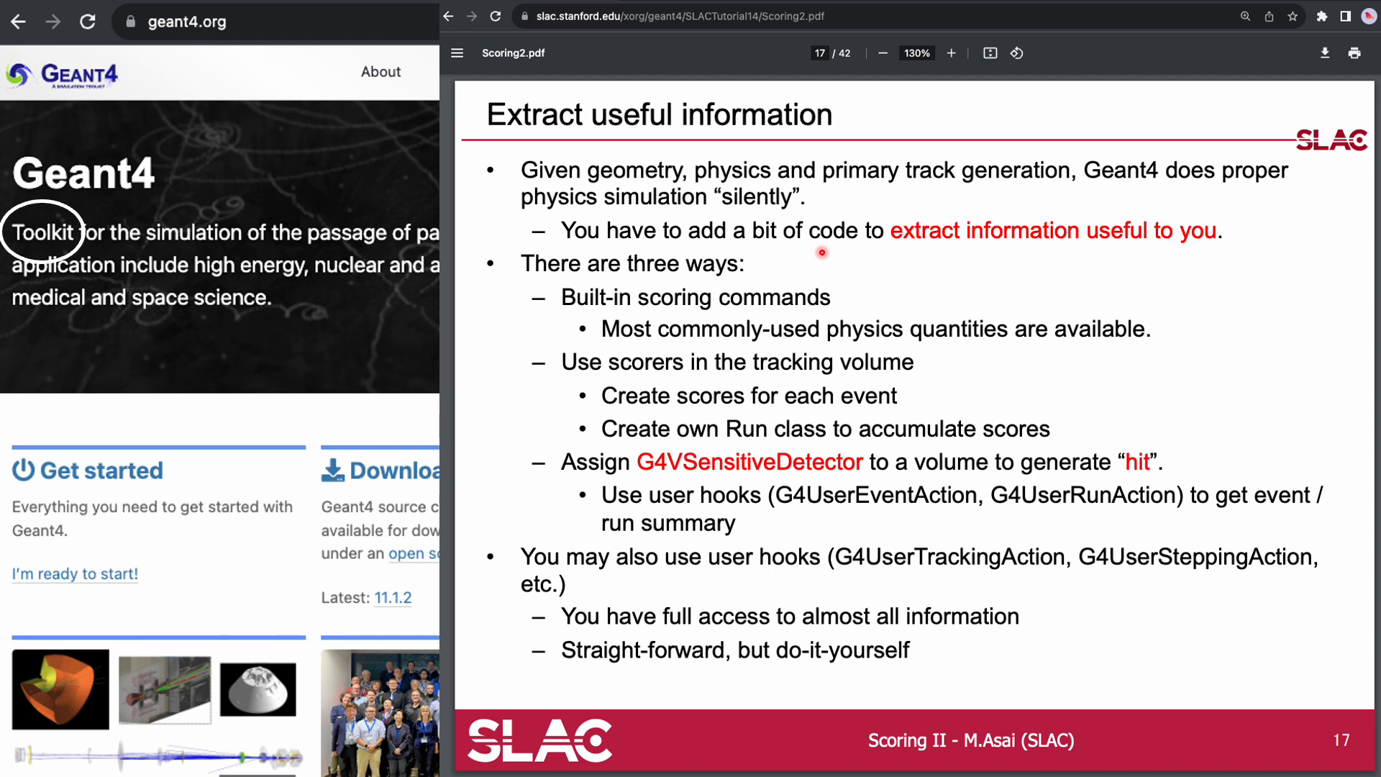
mouse_move(966, 252)
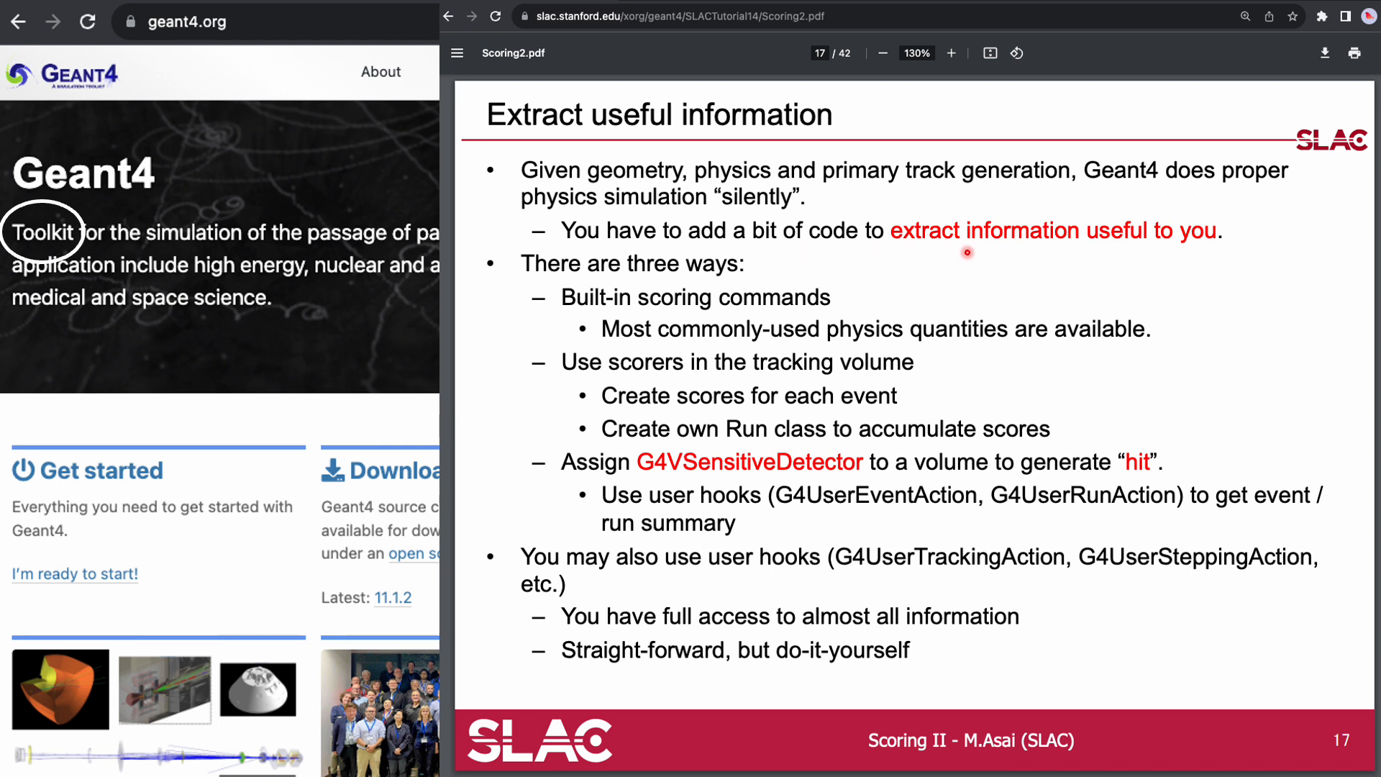
mouse_move(1078, 246)
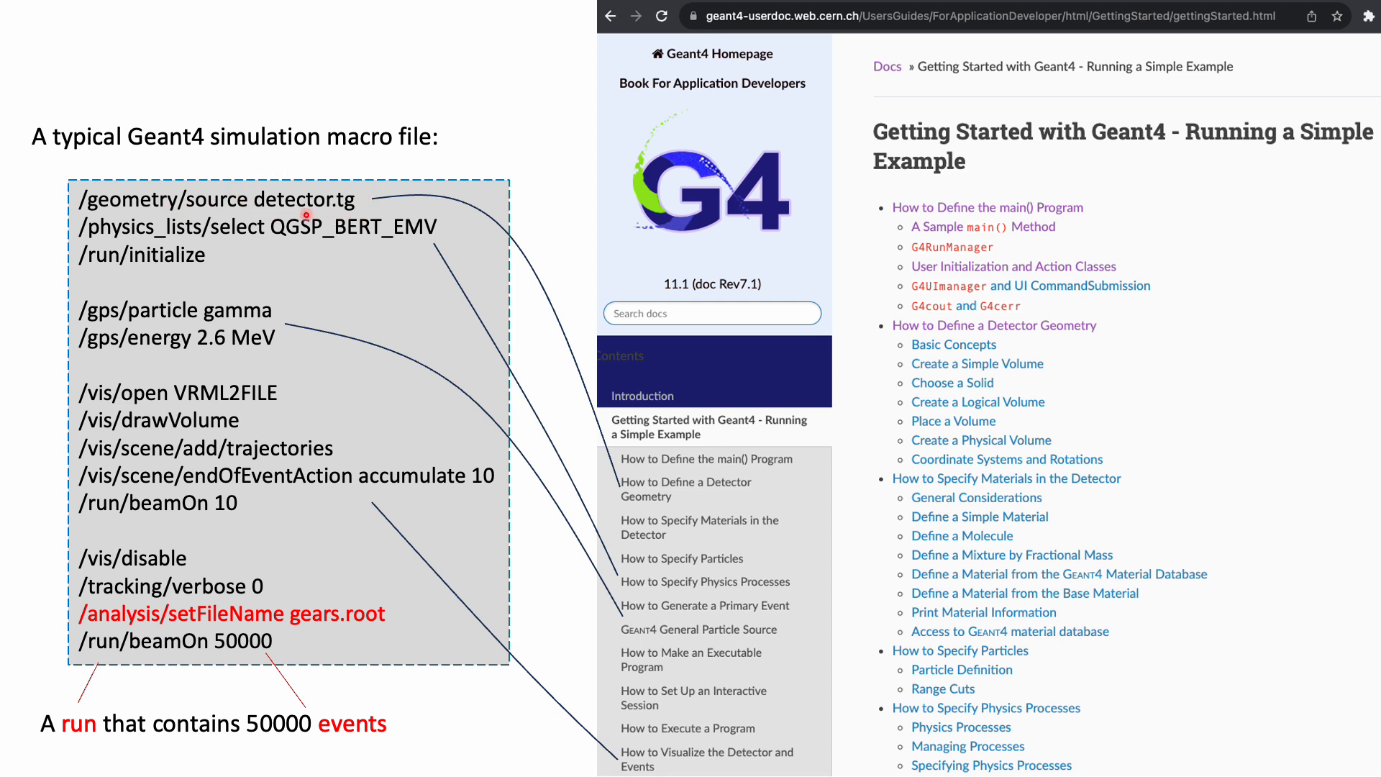
mouse_move(374, 246)
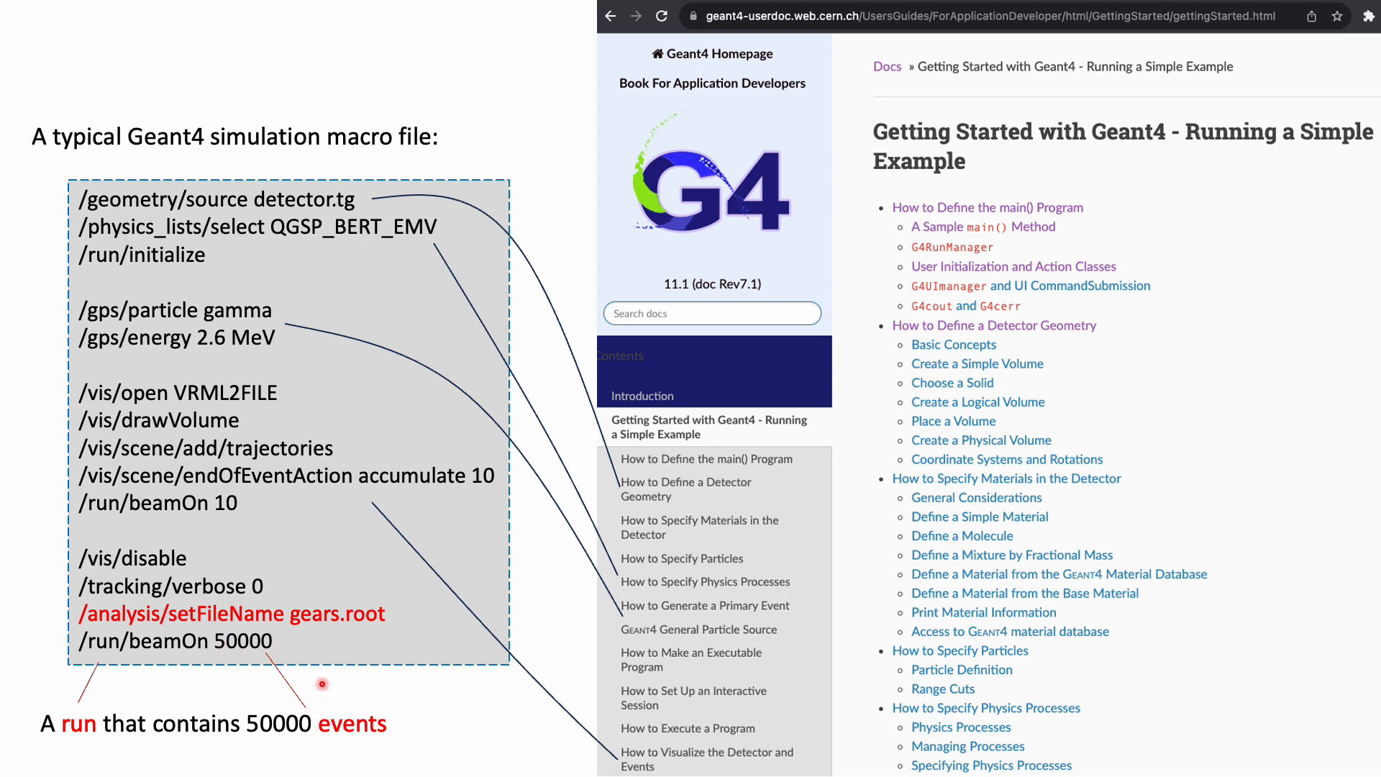
mouse_move(239, 439)
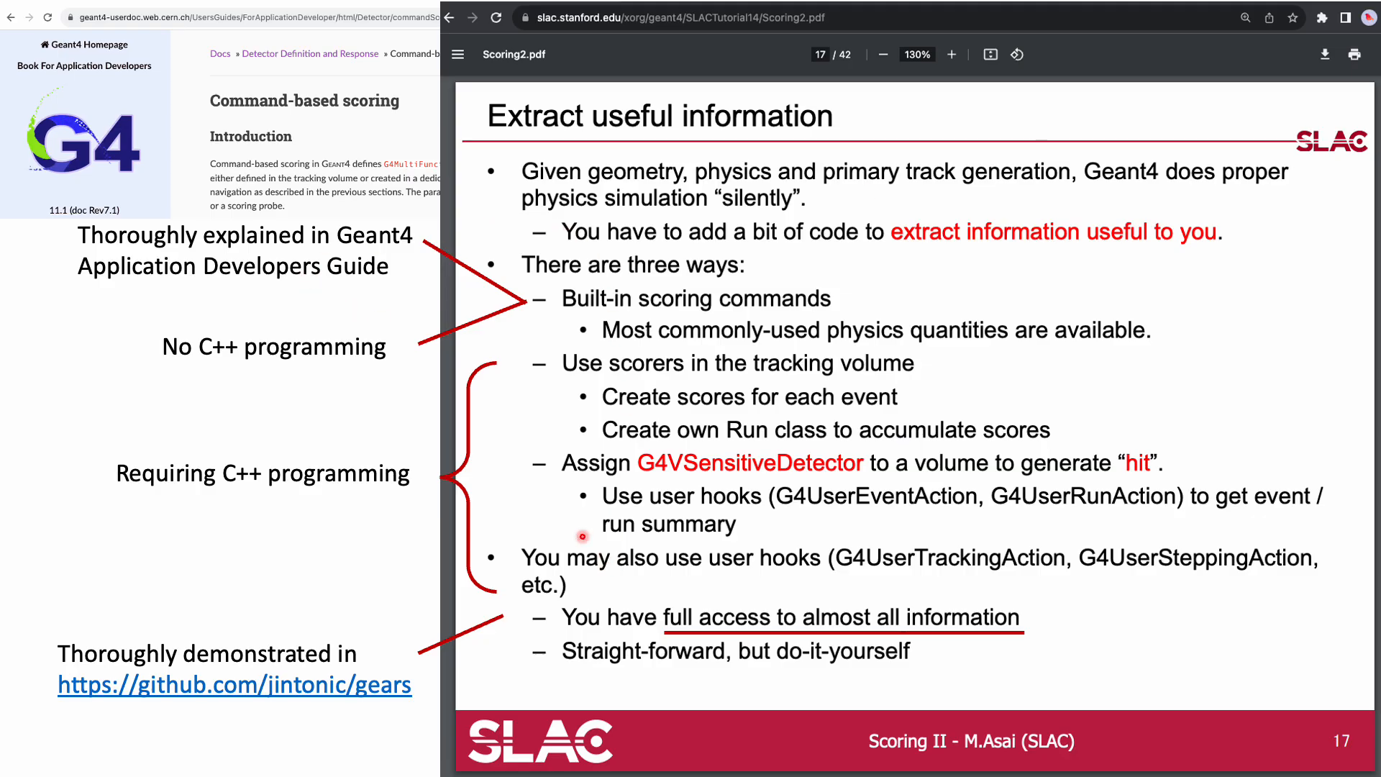
mouse_move(551, 222)
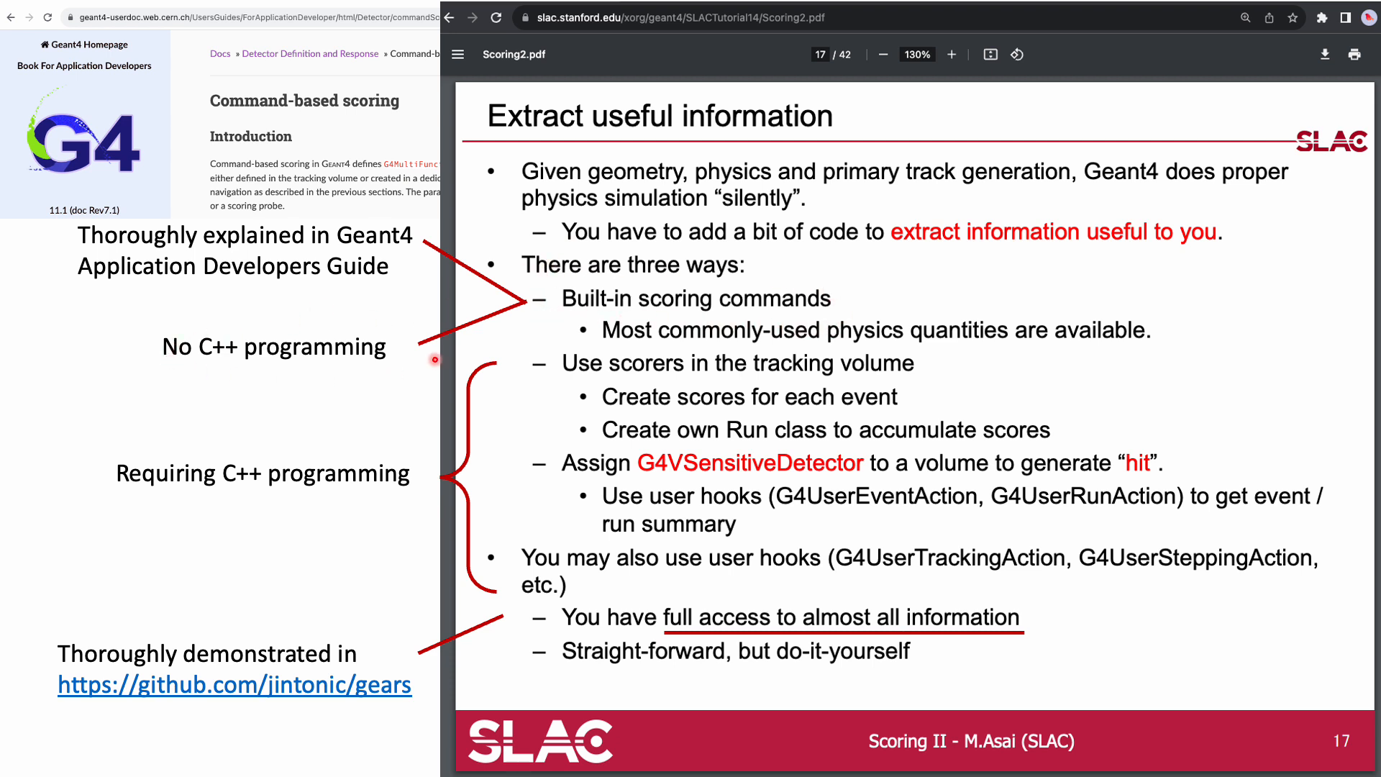
mouse_move(147, 40)
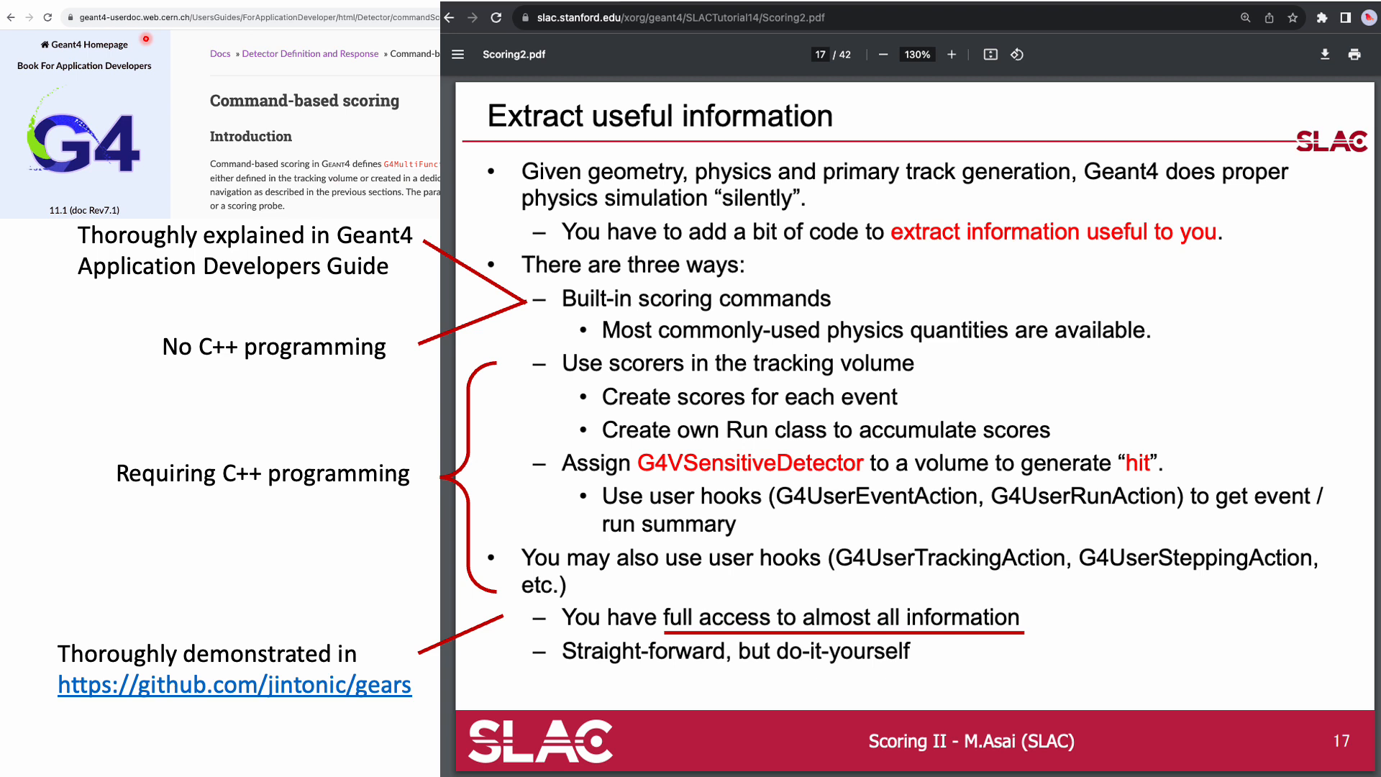
mouse_move(263, 295)
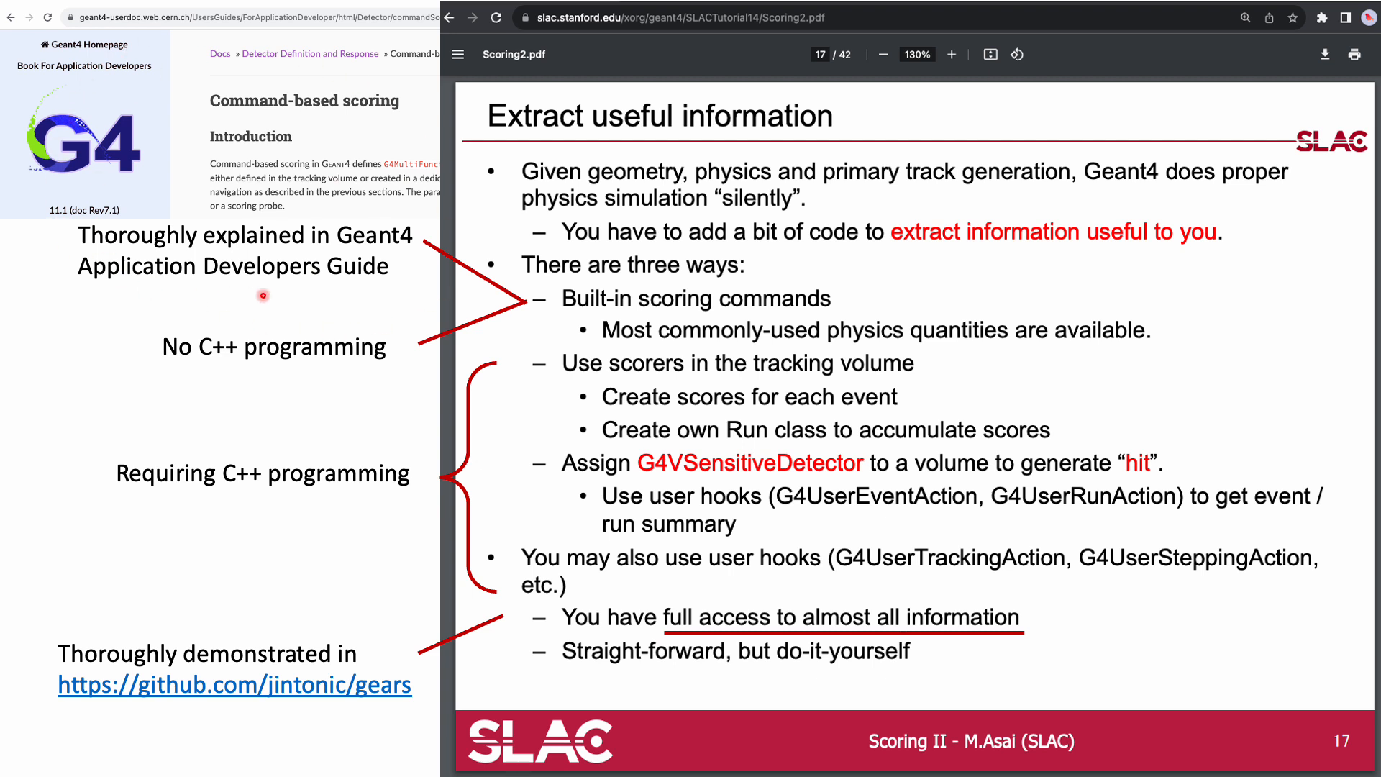
mouse_move(383, 272)
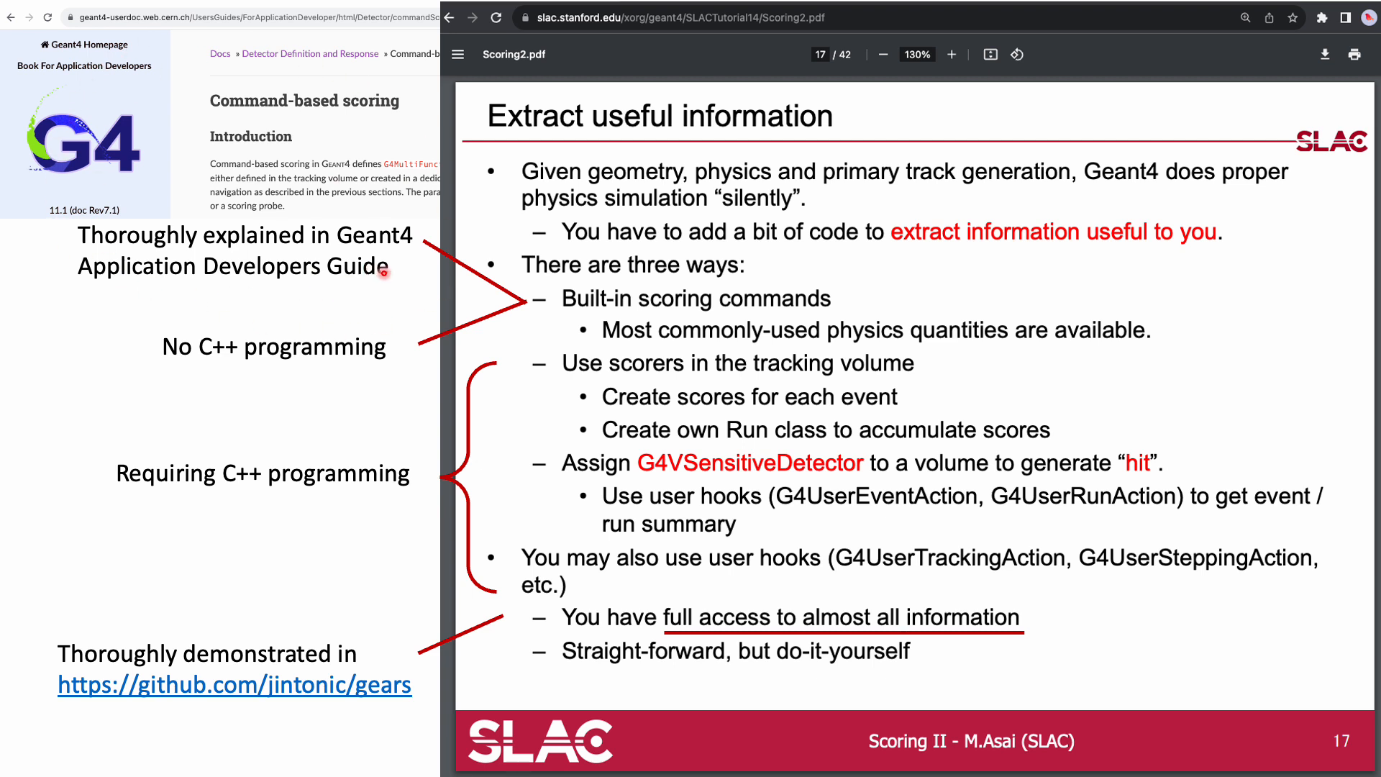
mouse_move(660, 631)
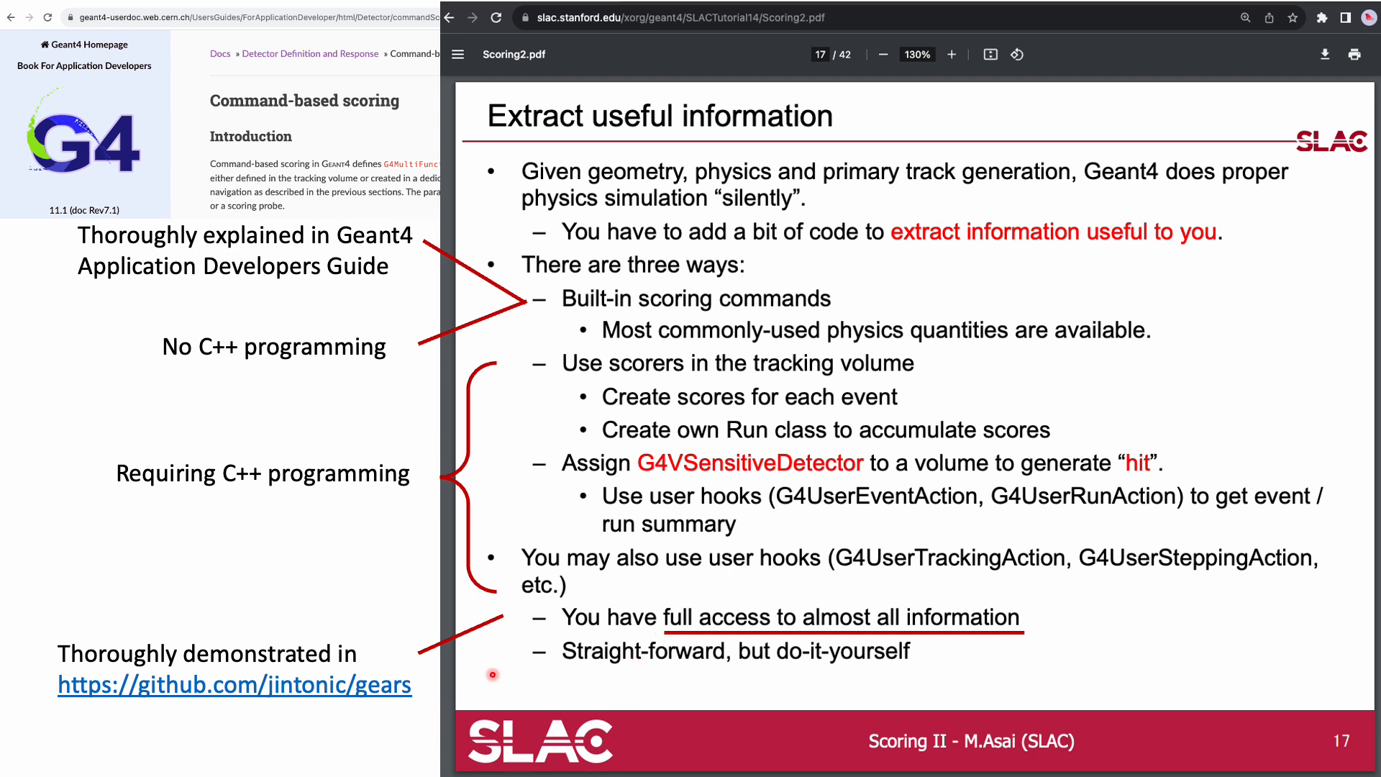
mouse_move(922, 555)
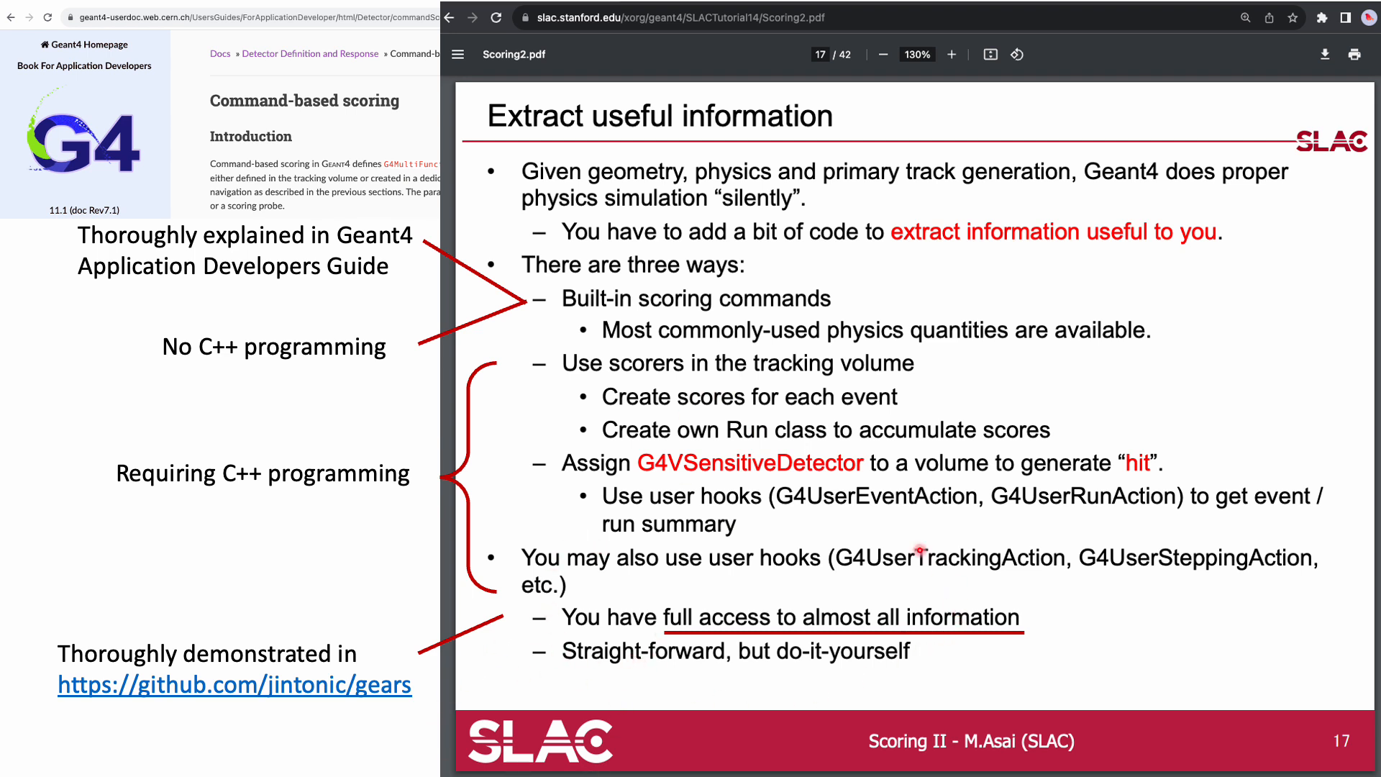
mouse_move(721, 636)
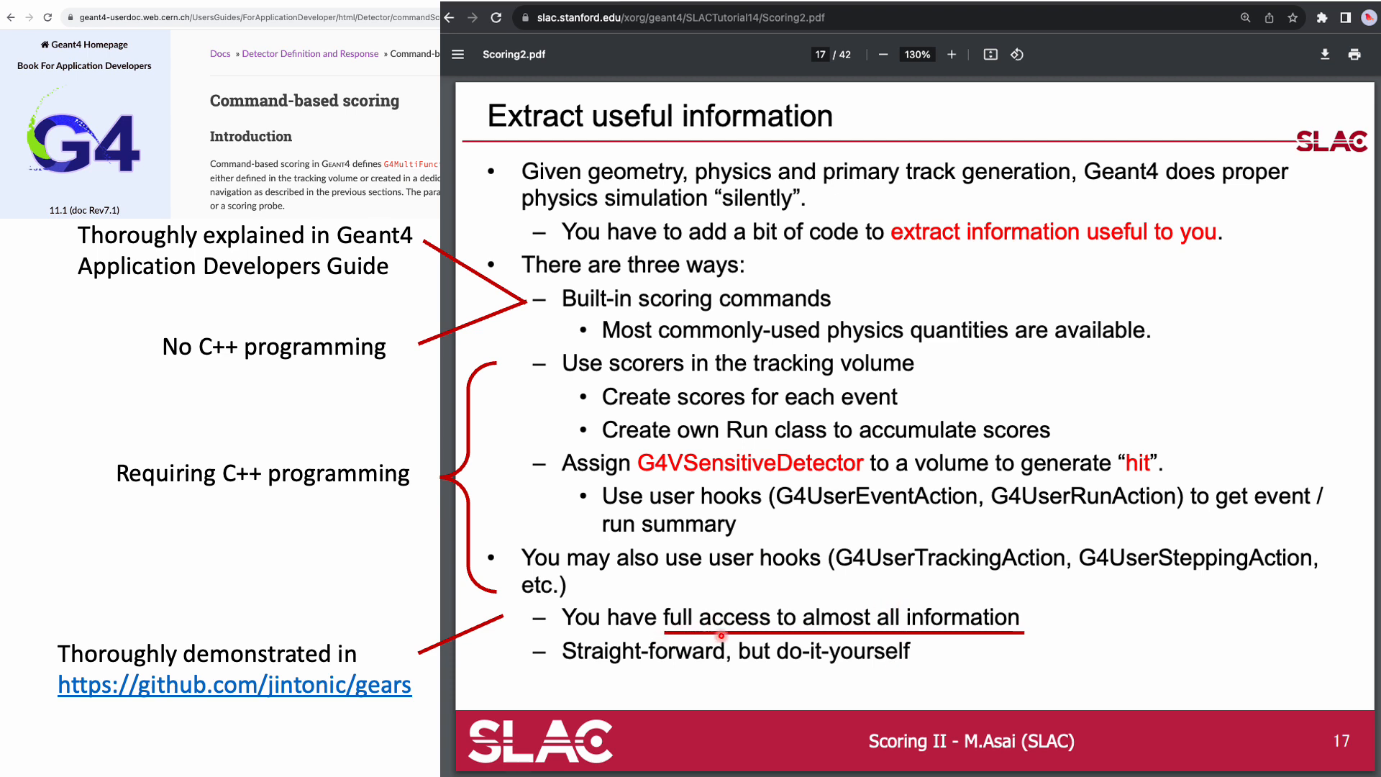
mouse_move(1037, 638)
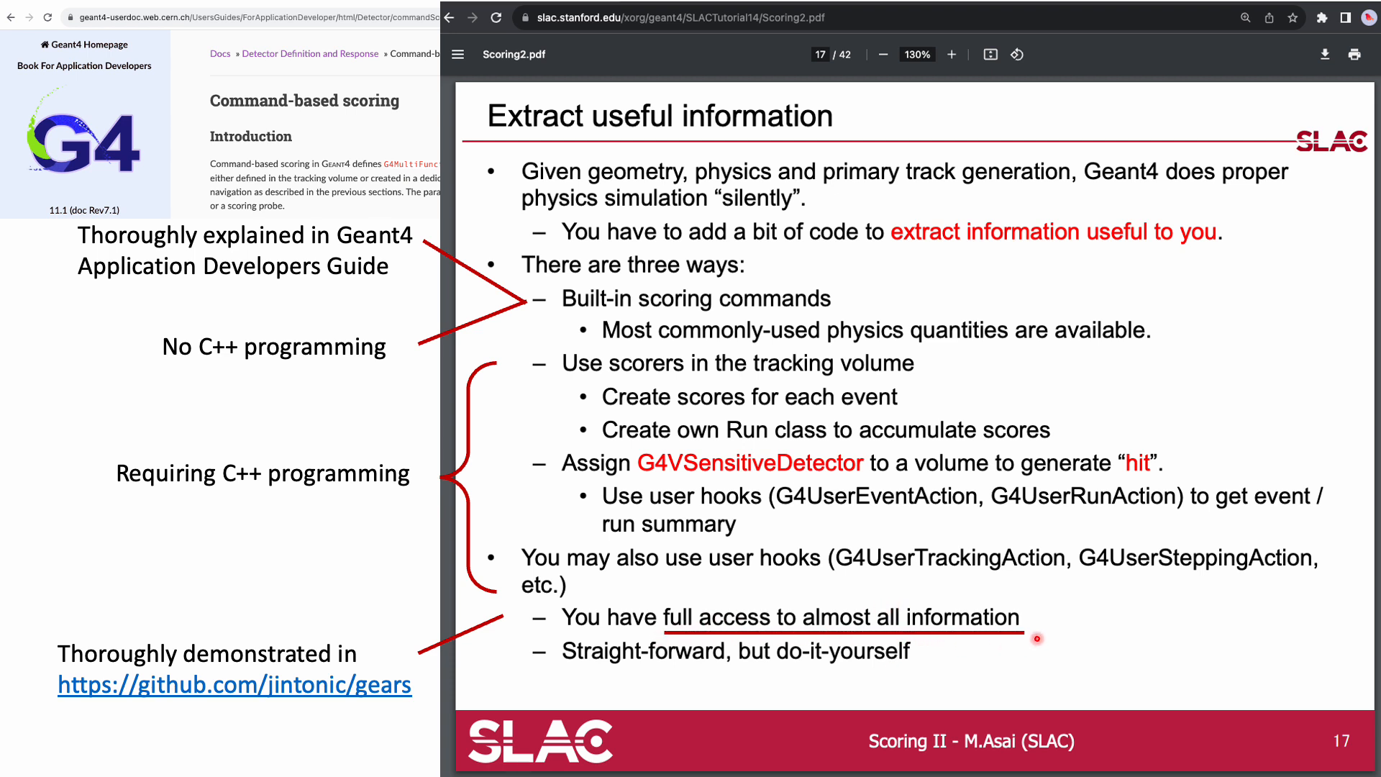
mouse_move(988, 628)
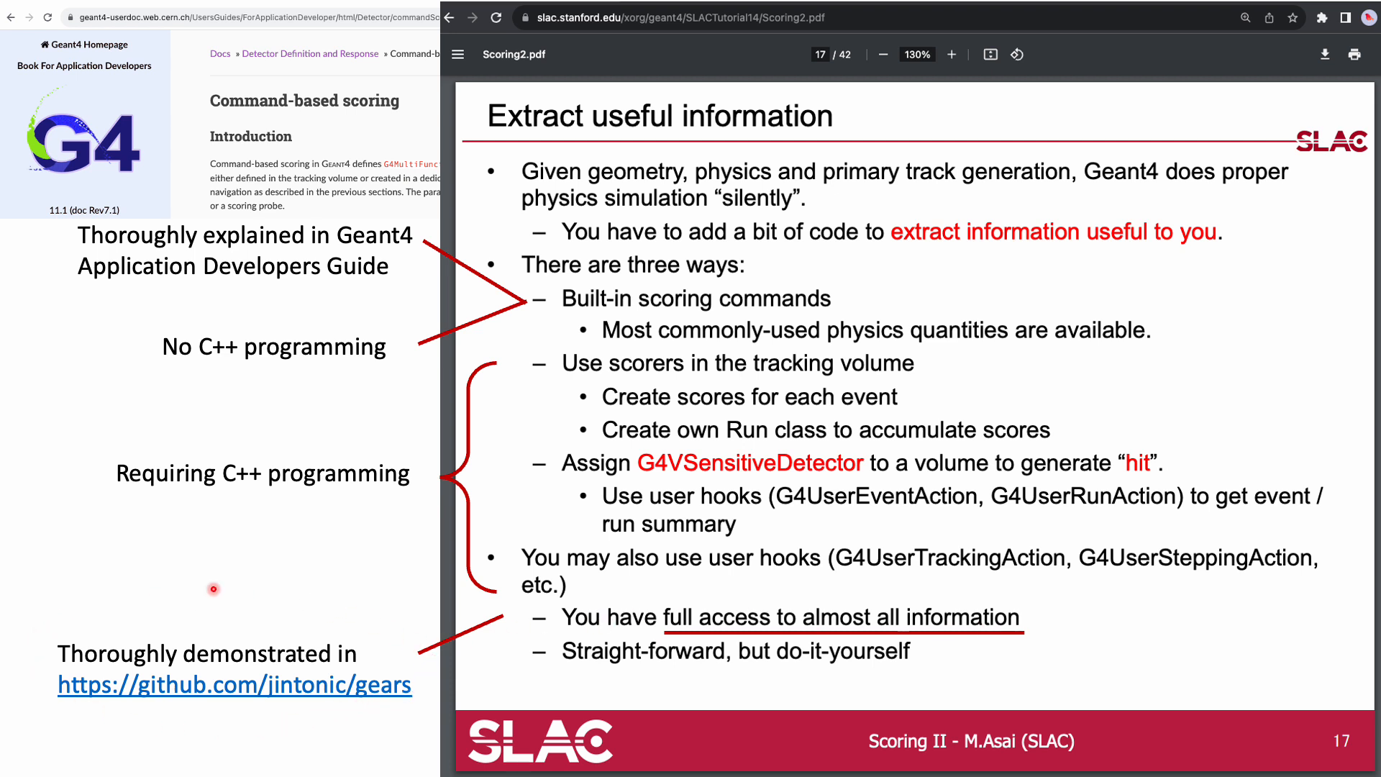
mouse_move(433, 707)
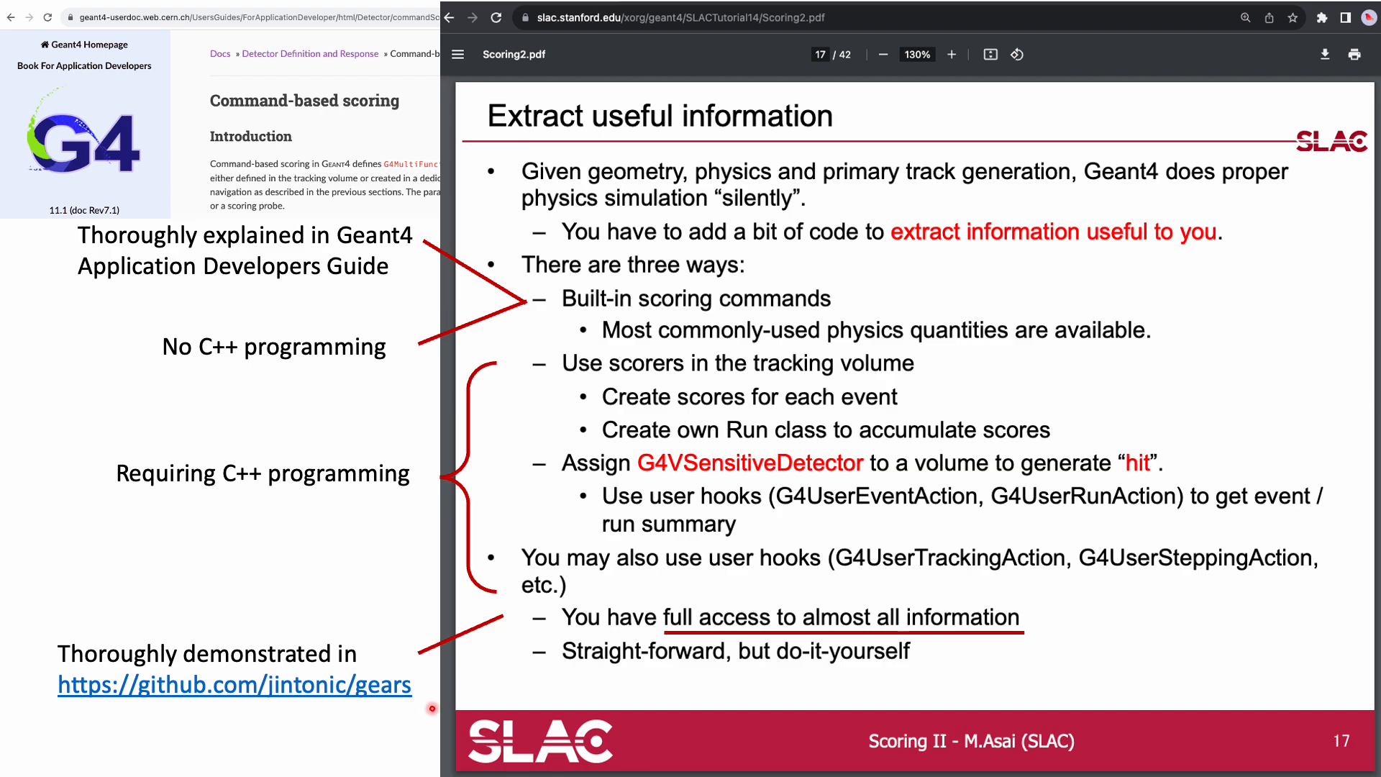
Step: Scroll the GEARS output README to the 'Record information of step 0' section on G4SteppingVerbose
left_click(234, 686)
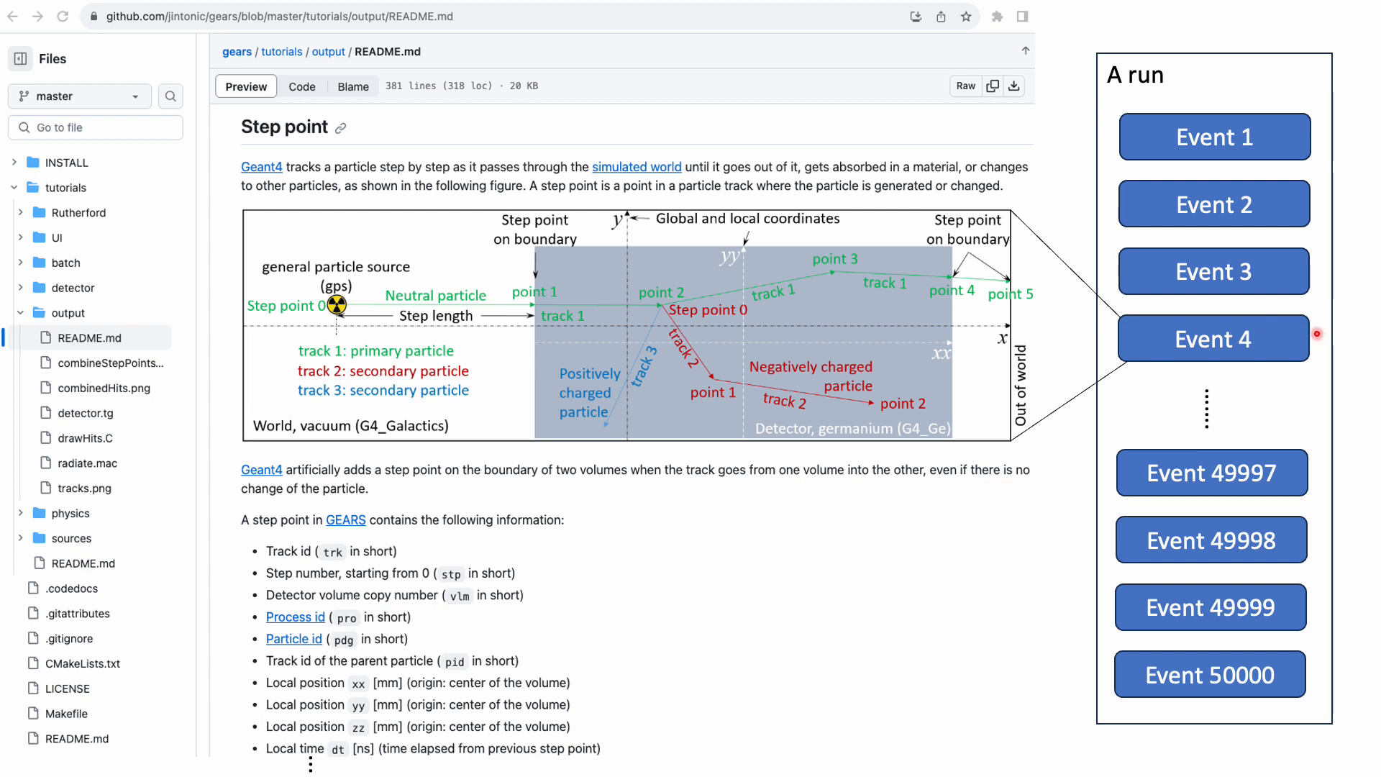
mouse_move(881, 326)
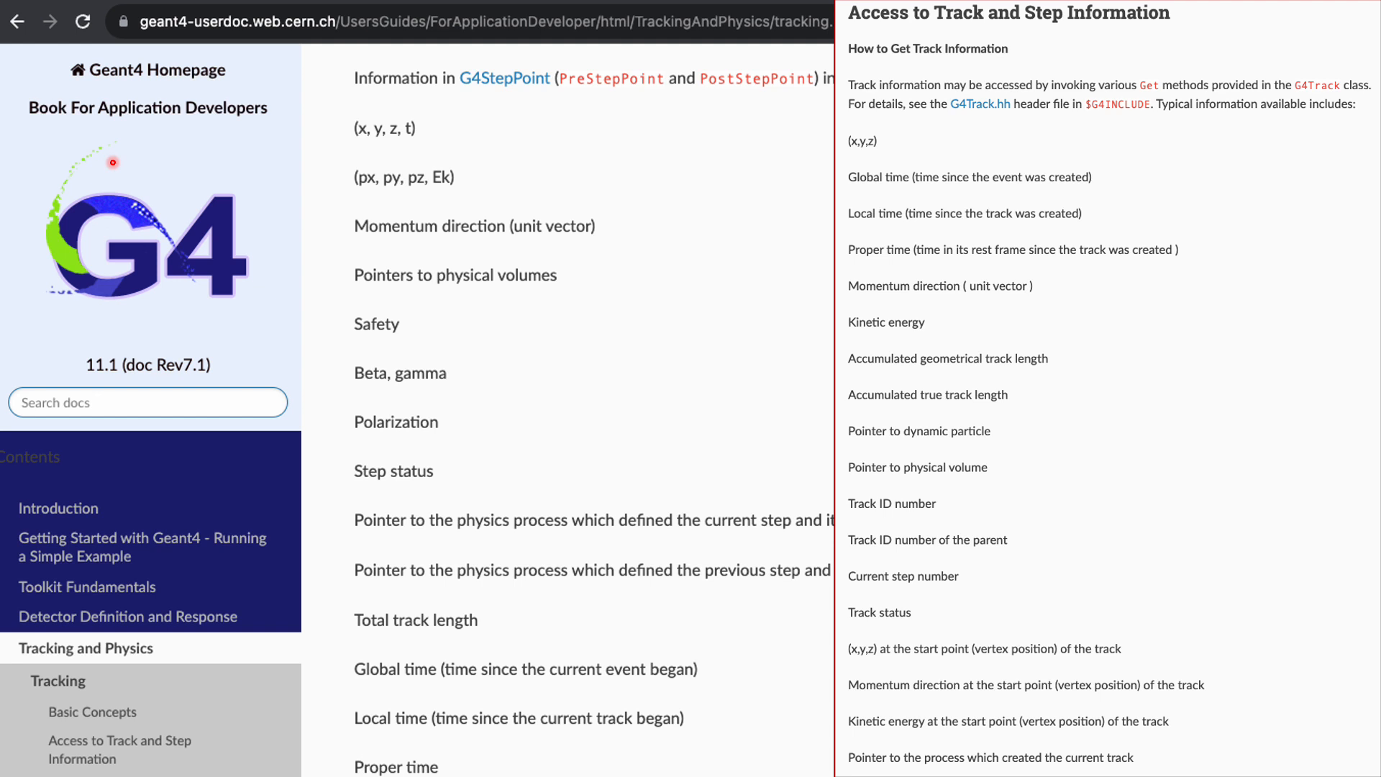
mouse_move(1029, 124)
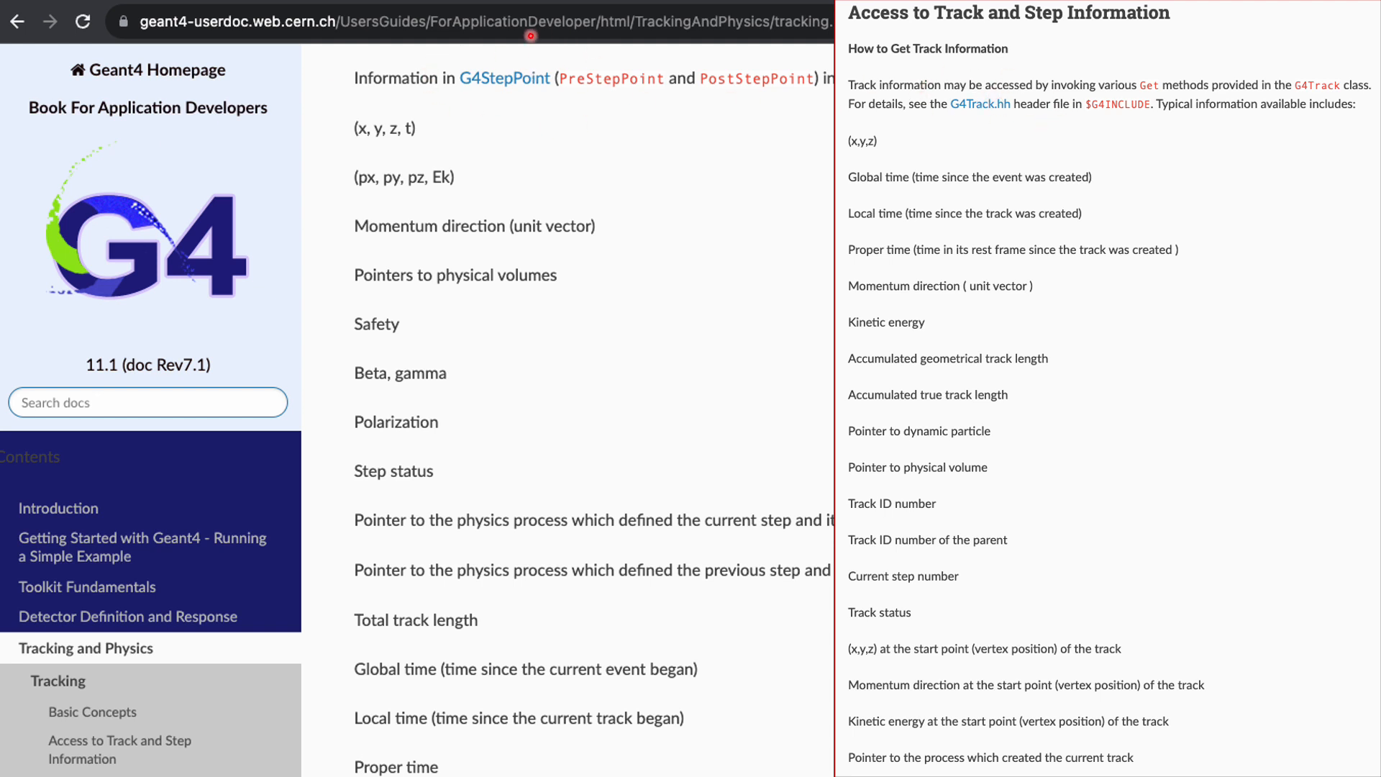
mouse_move(444, 141)
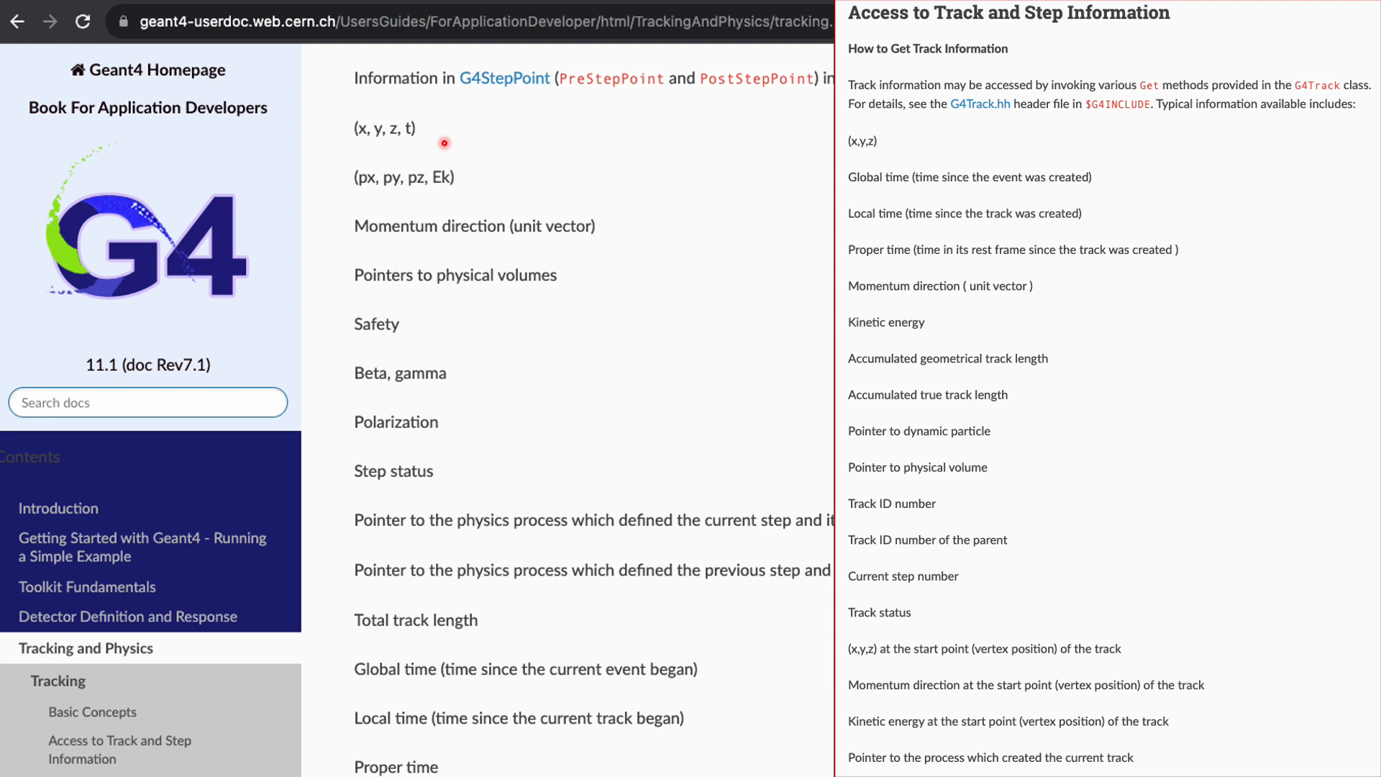
mouse_move(880, 230)
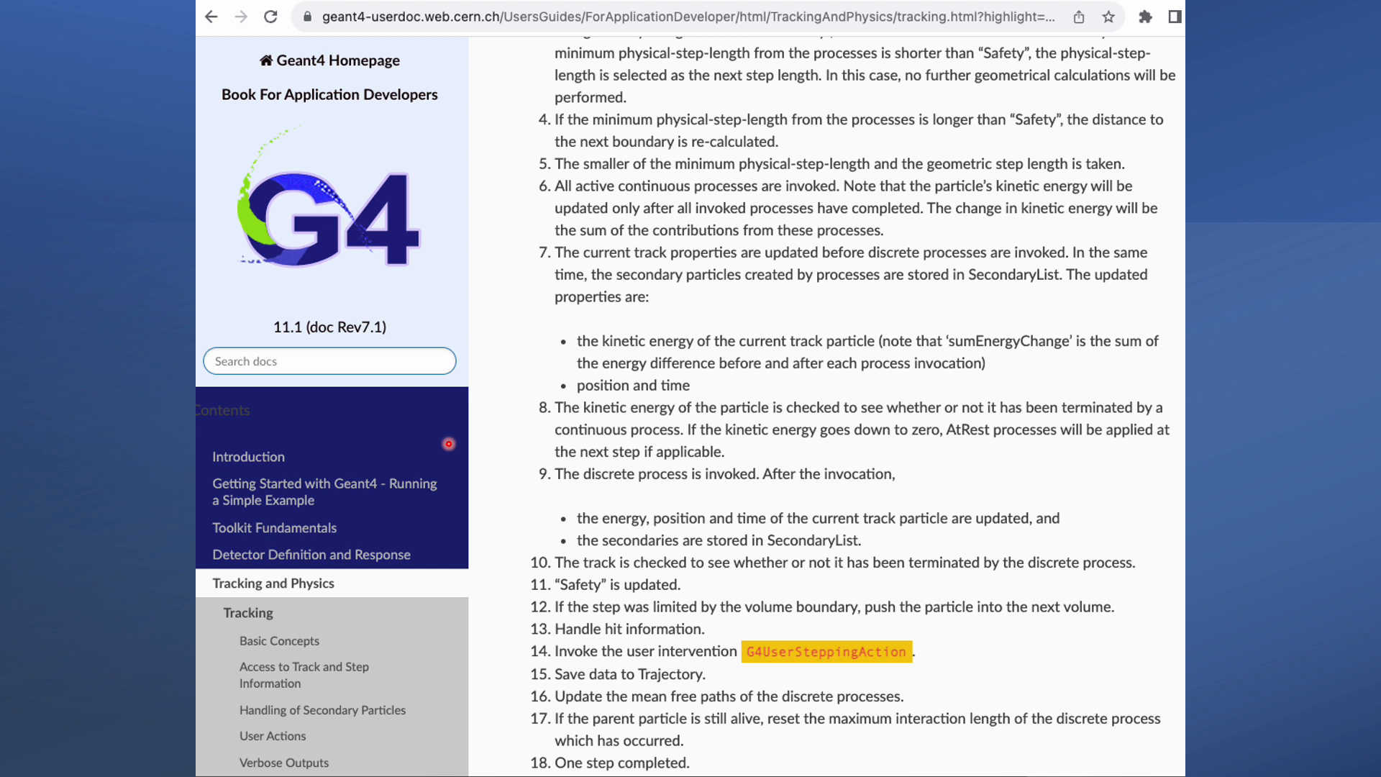
mouse_move(498, 588)
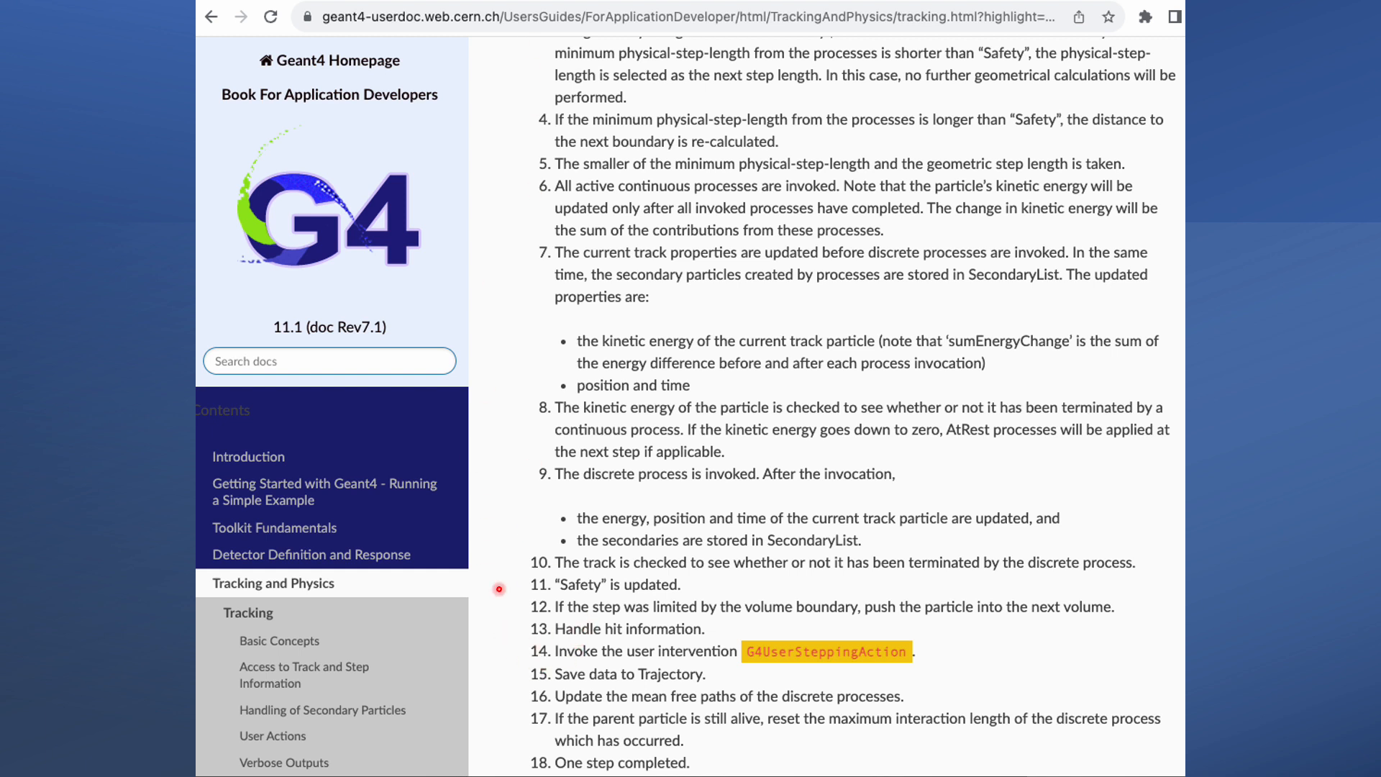
mouse_move(750, 626)
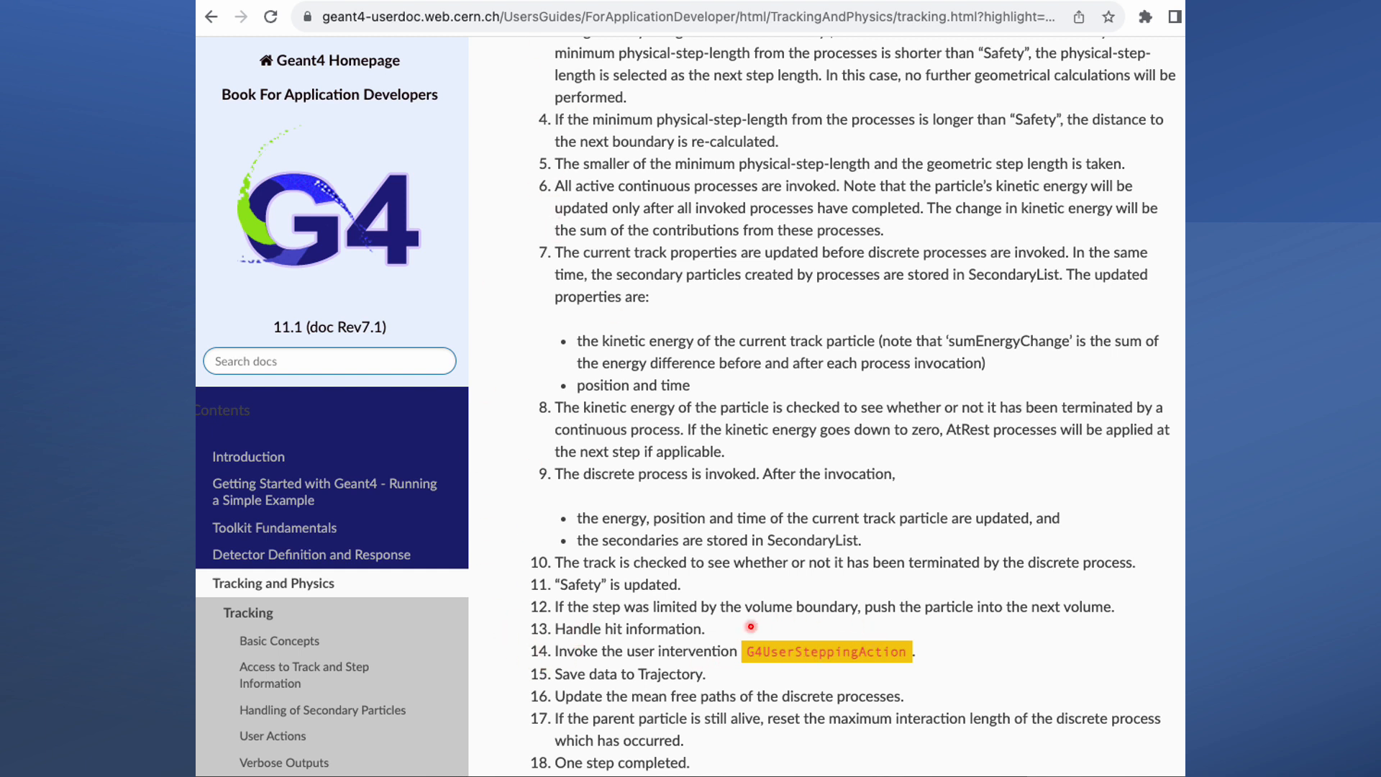
mouse_move(904, 669)
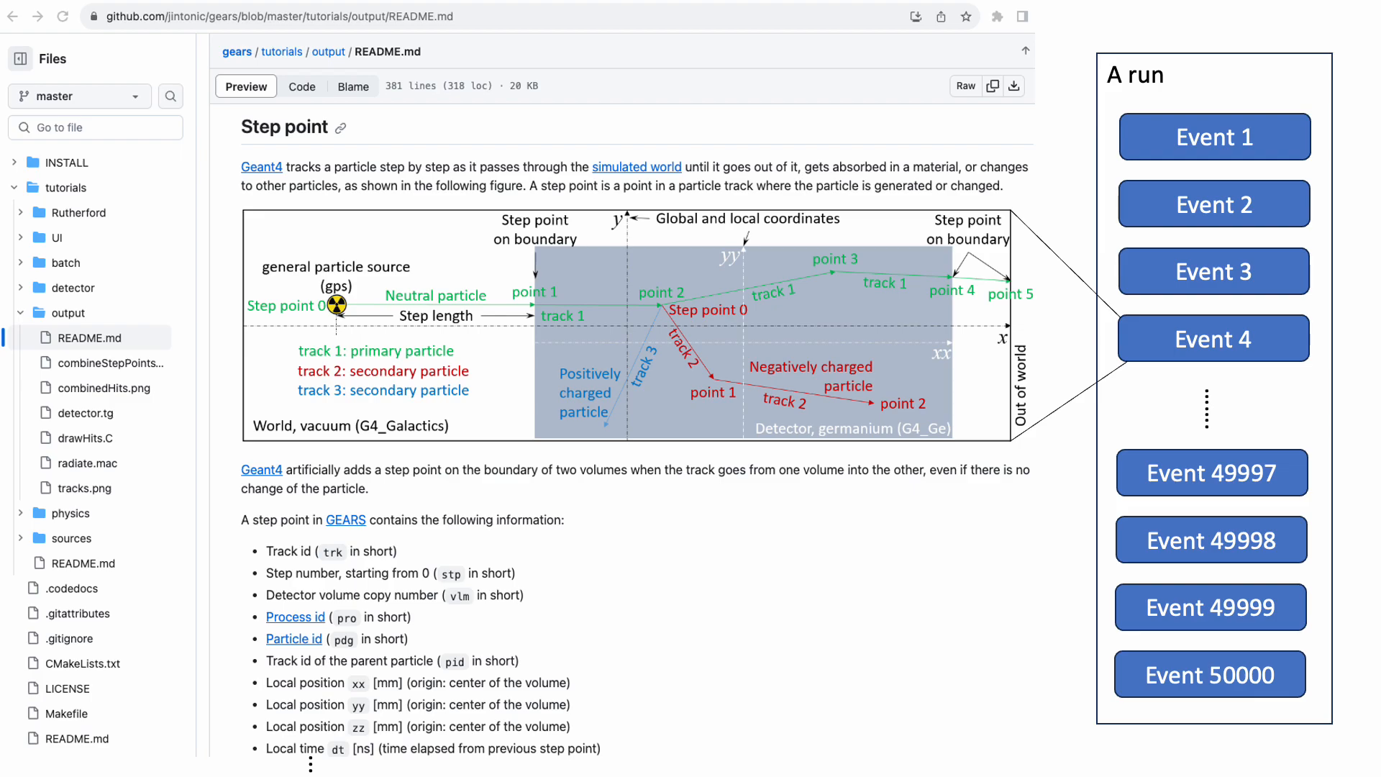
scroll("down", 3)
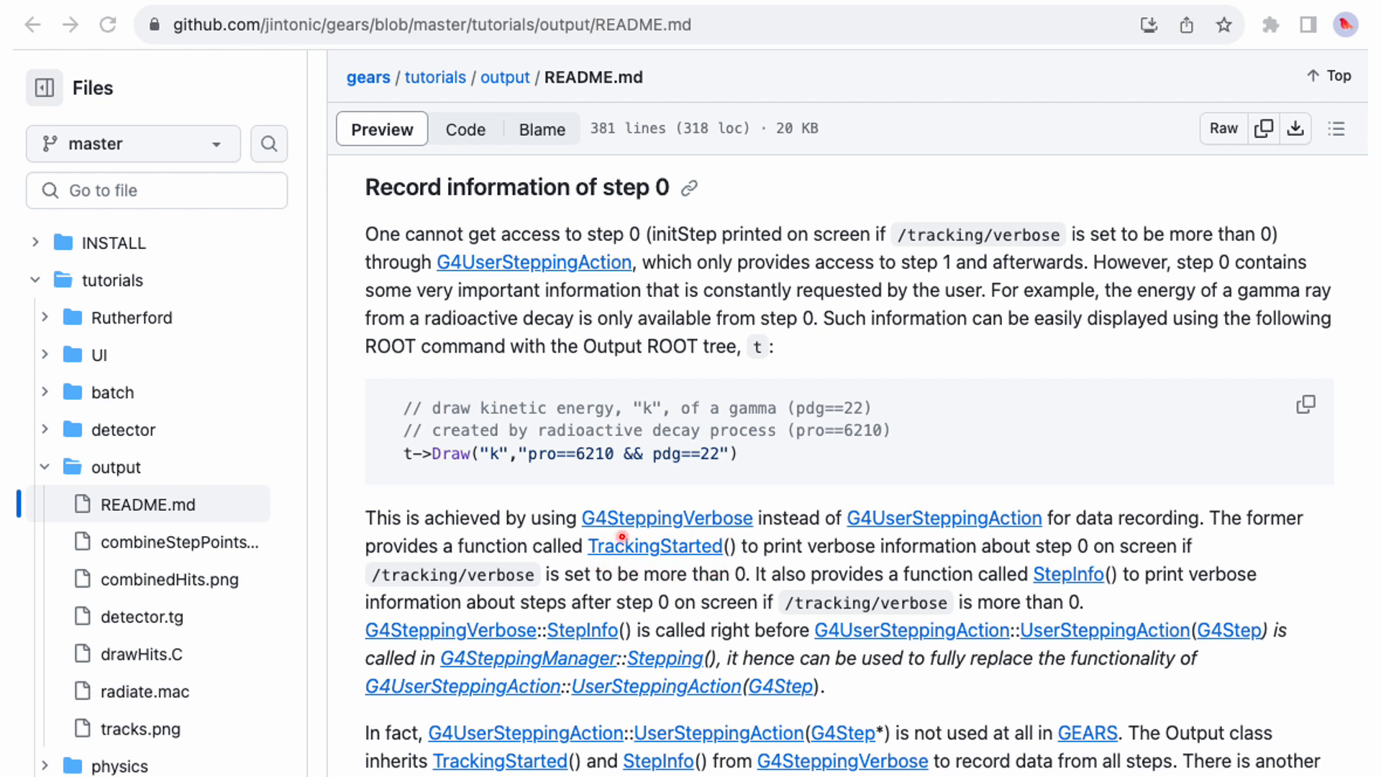
mouse_move(754, 531)
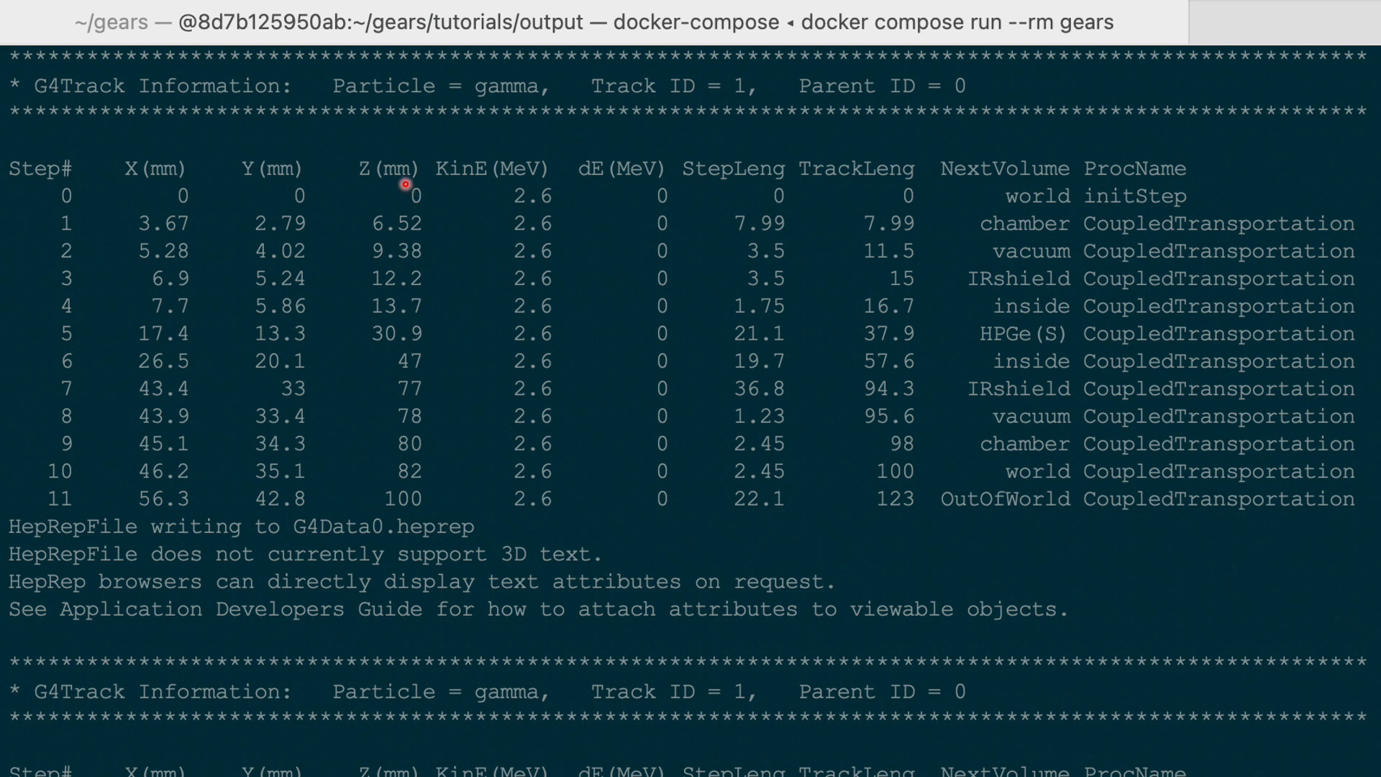
mouse_move(51, 131)
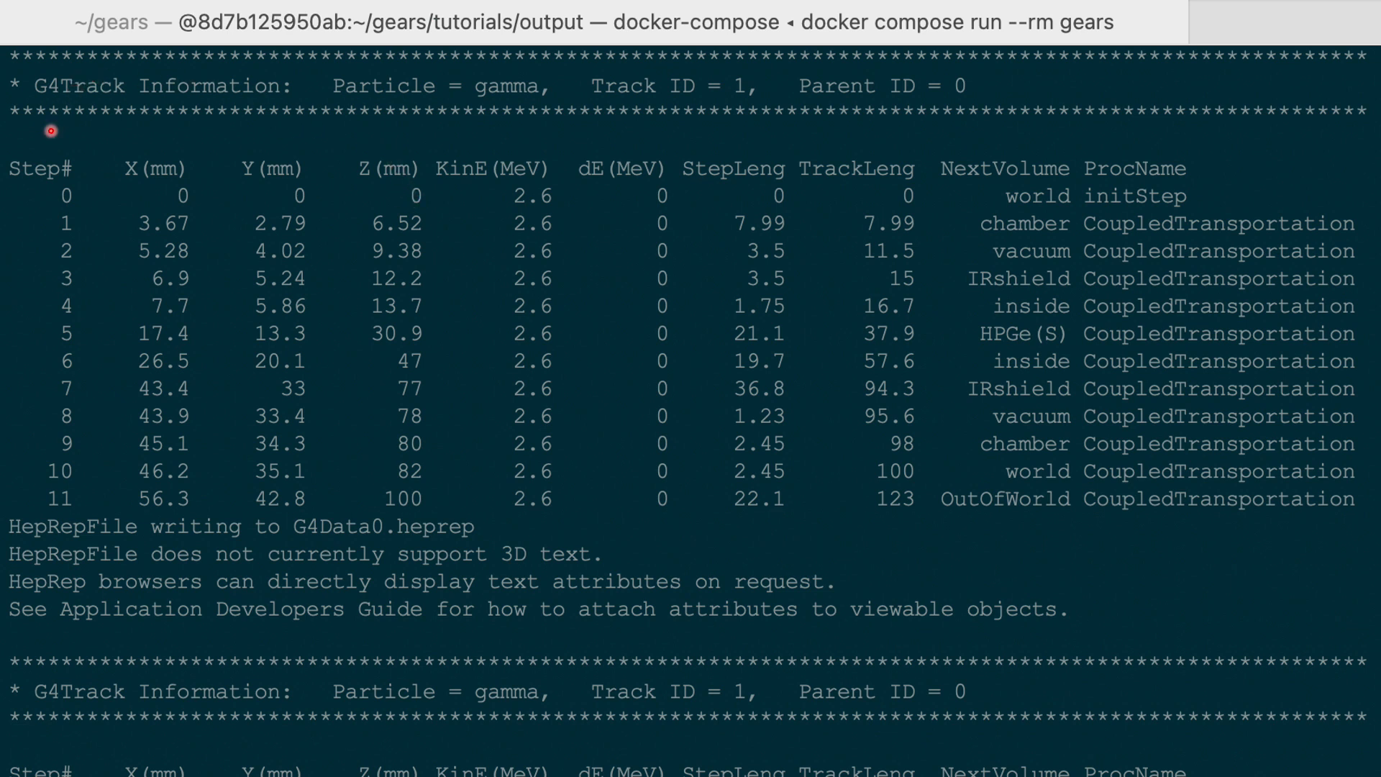
mouse_move(91, 573)
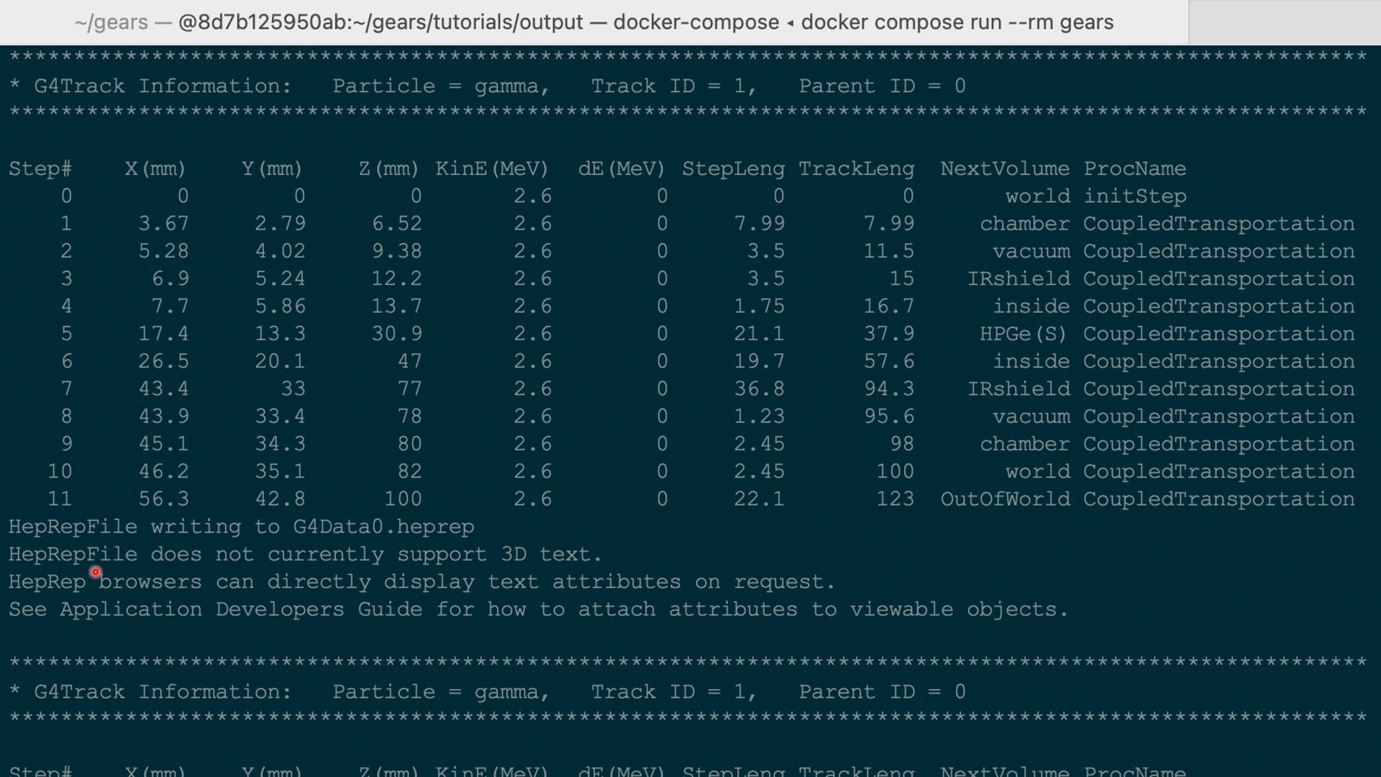
mouse_move(79, 216)
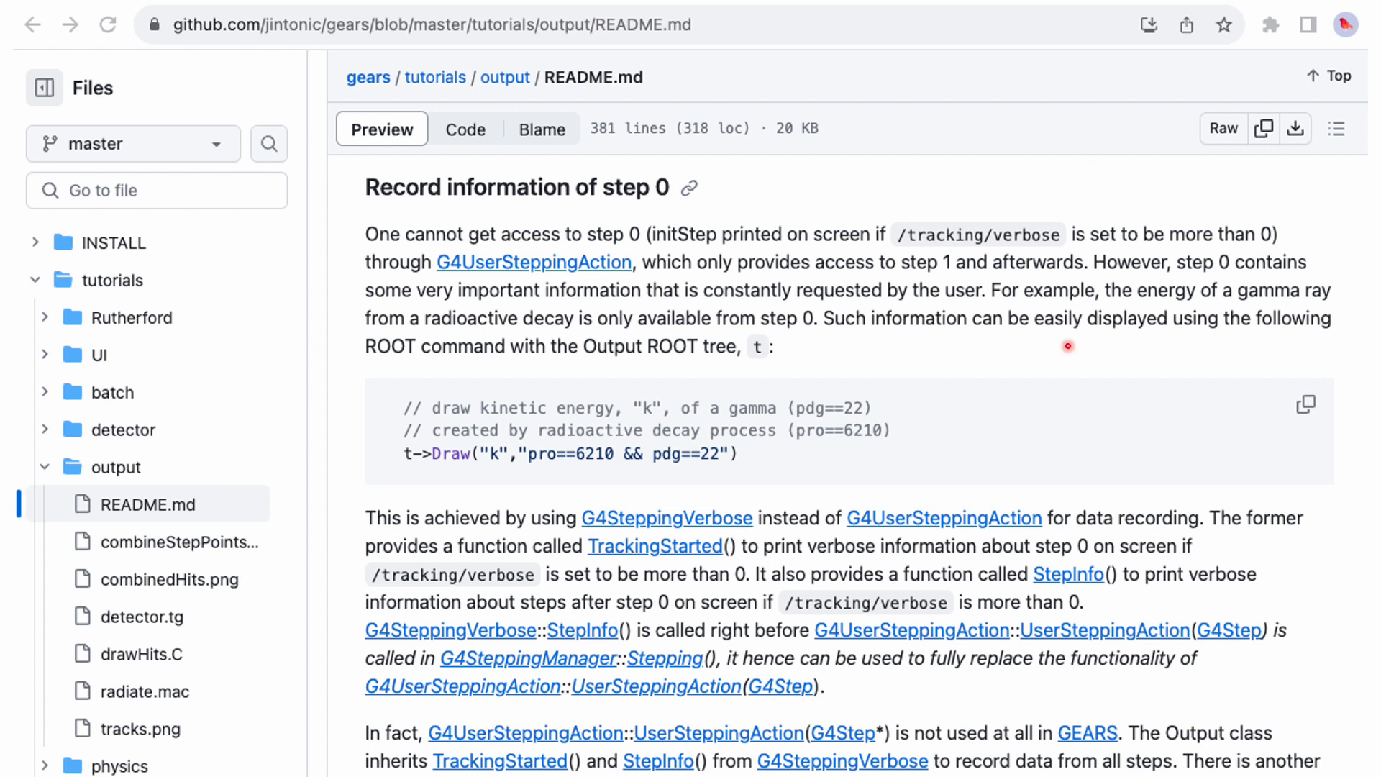
mouse_move(876, 644)
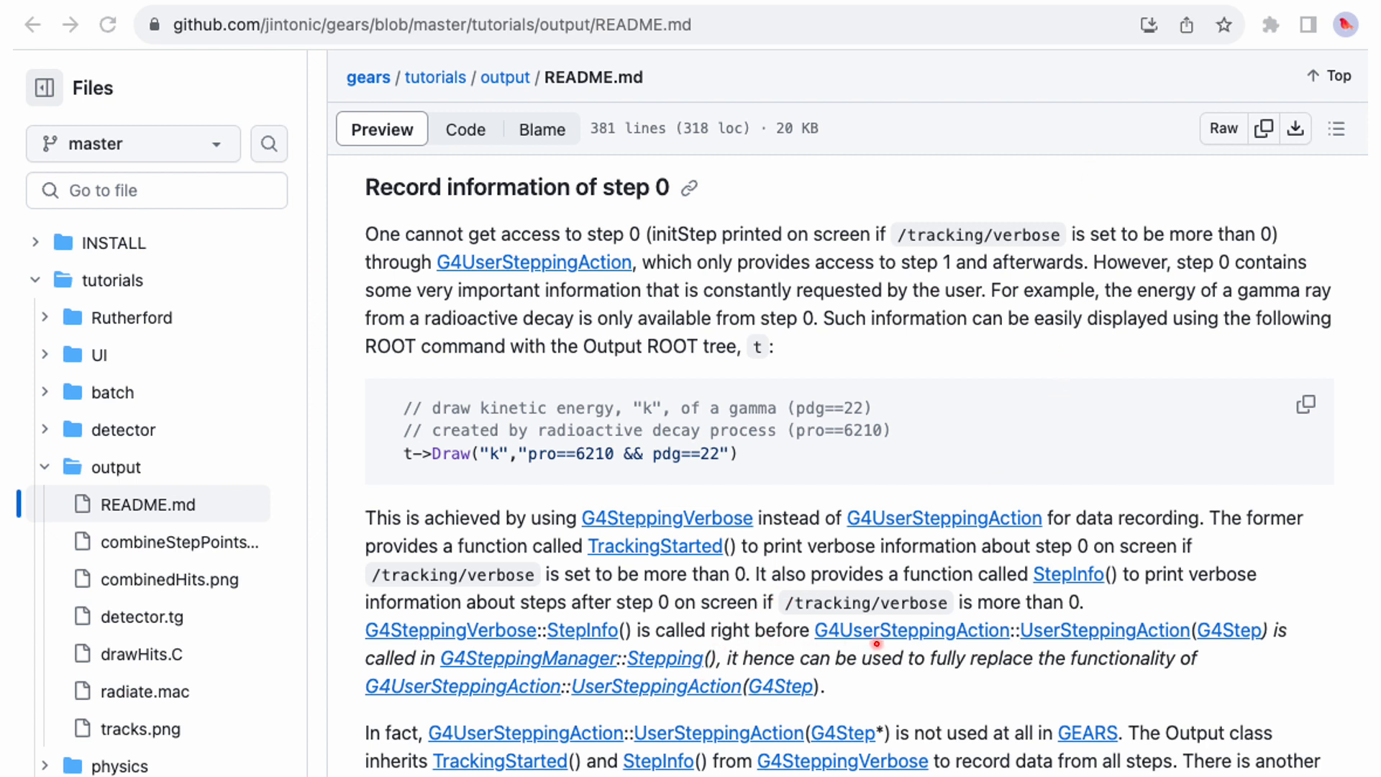
mouse_move(648, 685)
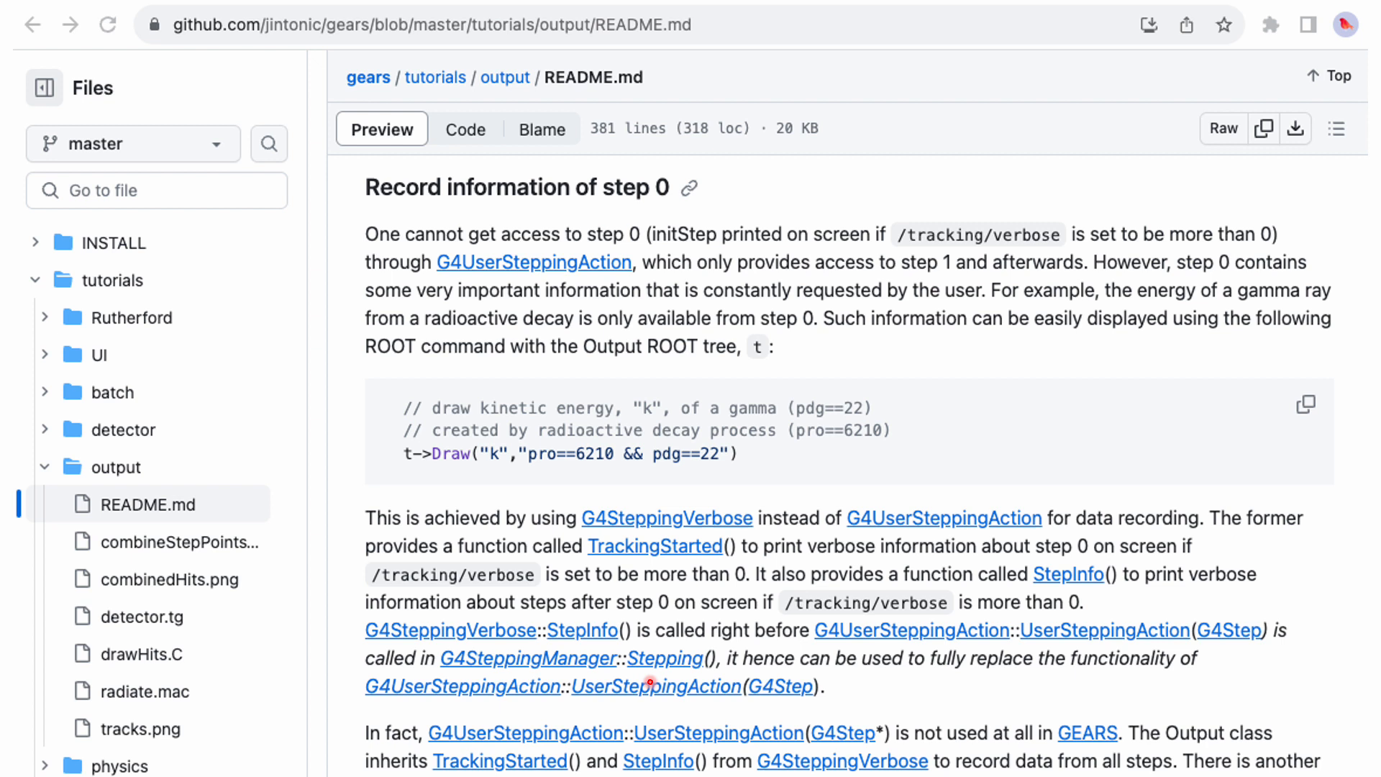
mouse_move(1017, 679)
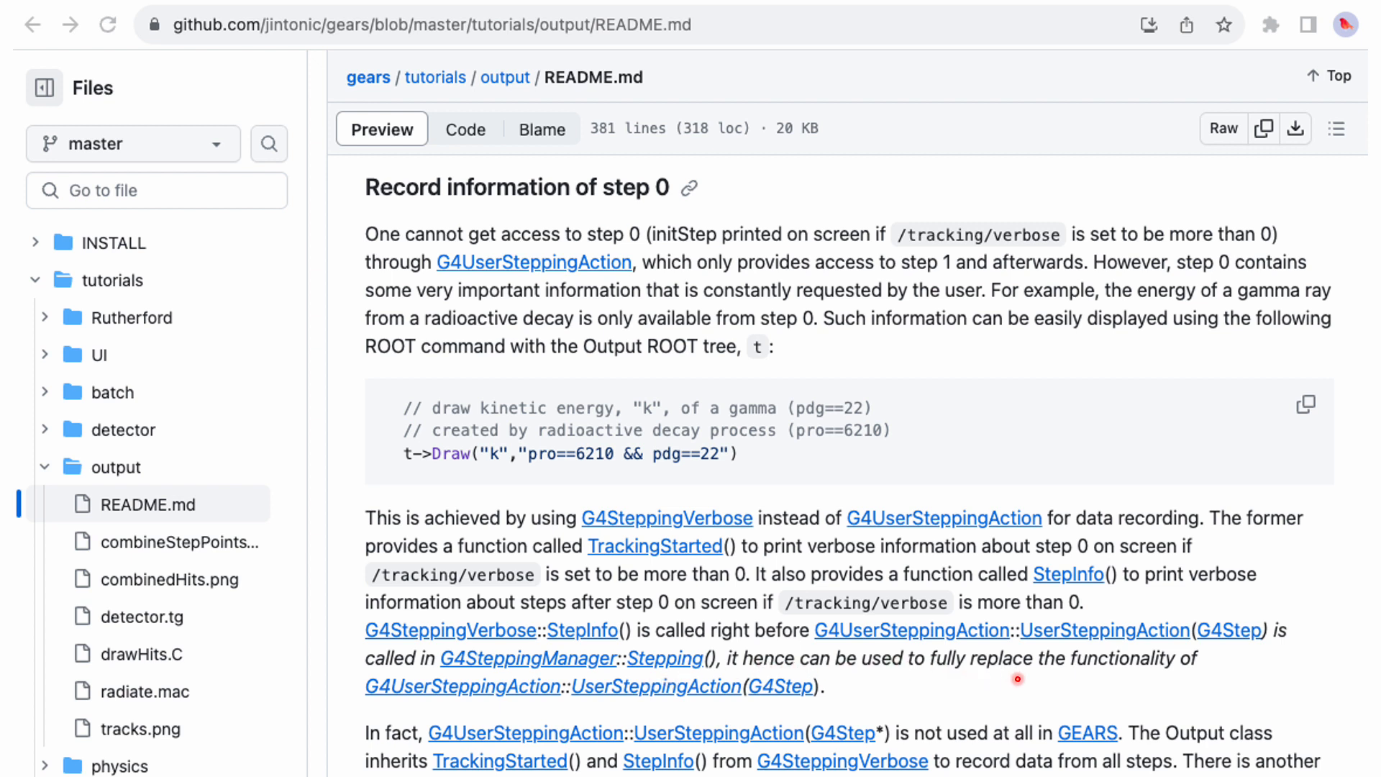
mouse_move(543, 708)
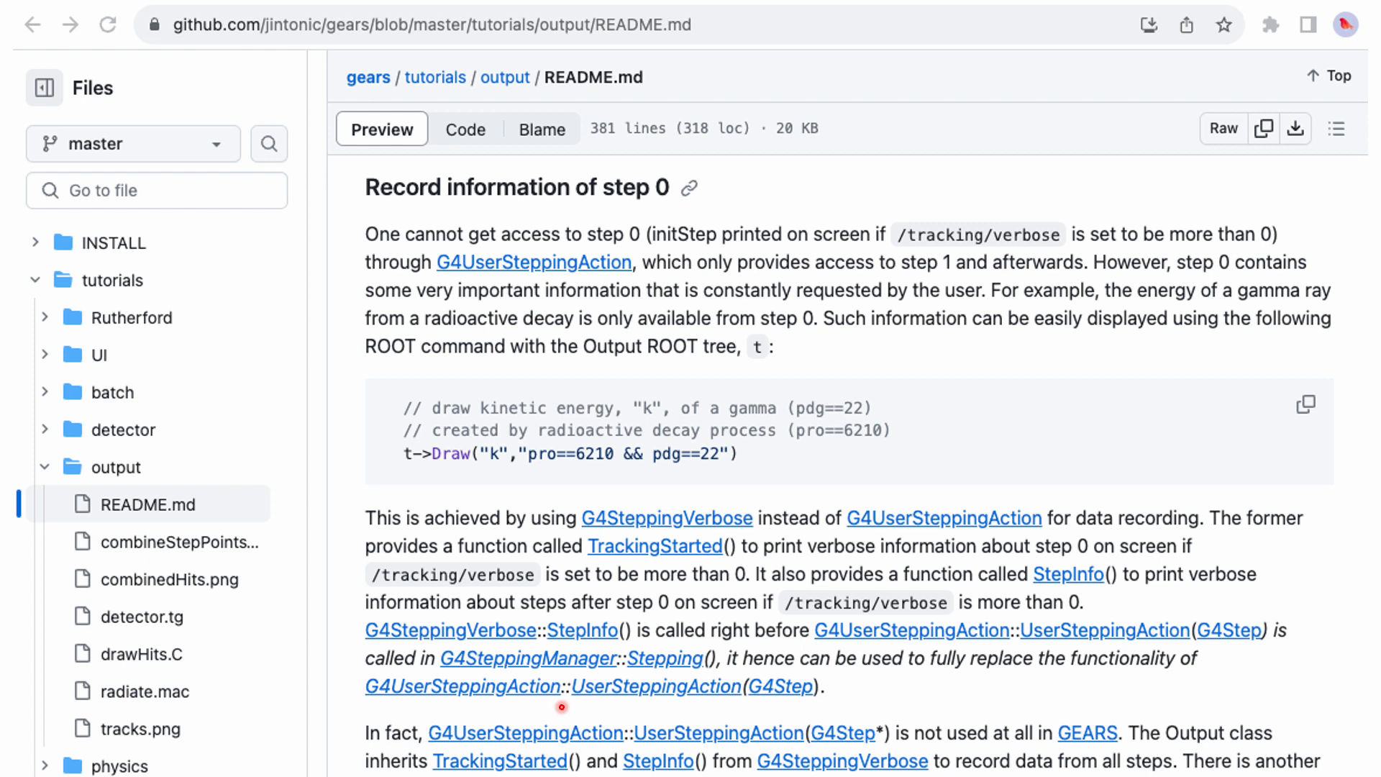
mouse_move(733, 572)
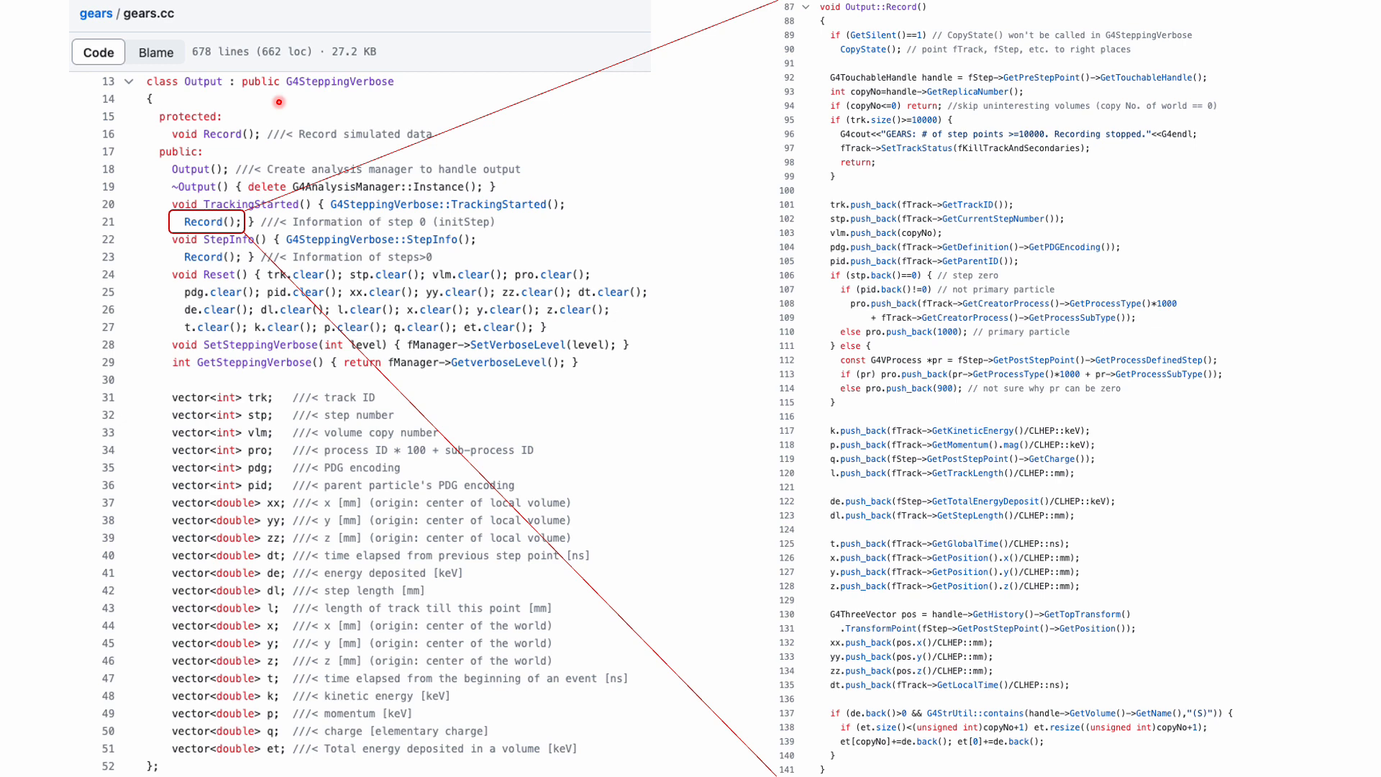
mouse_move(408, 91)
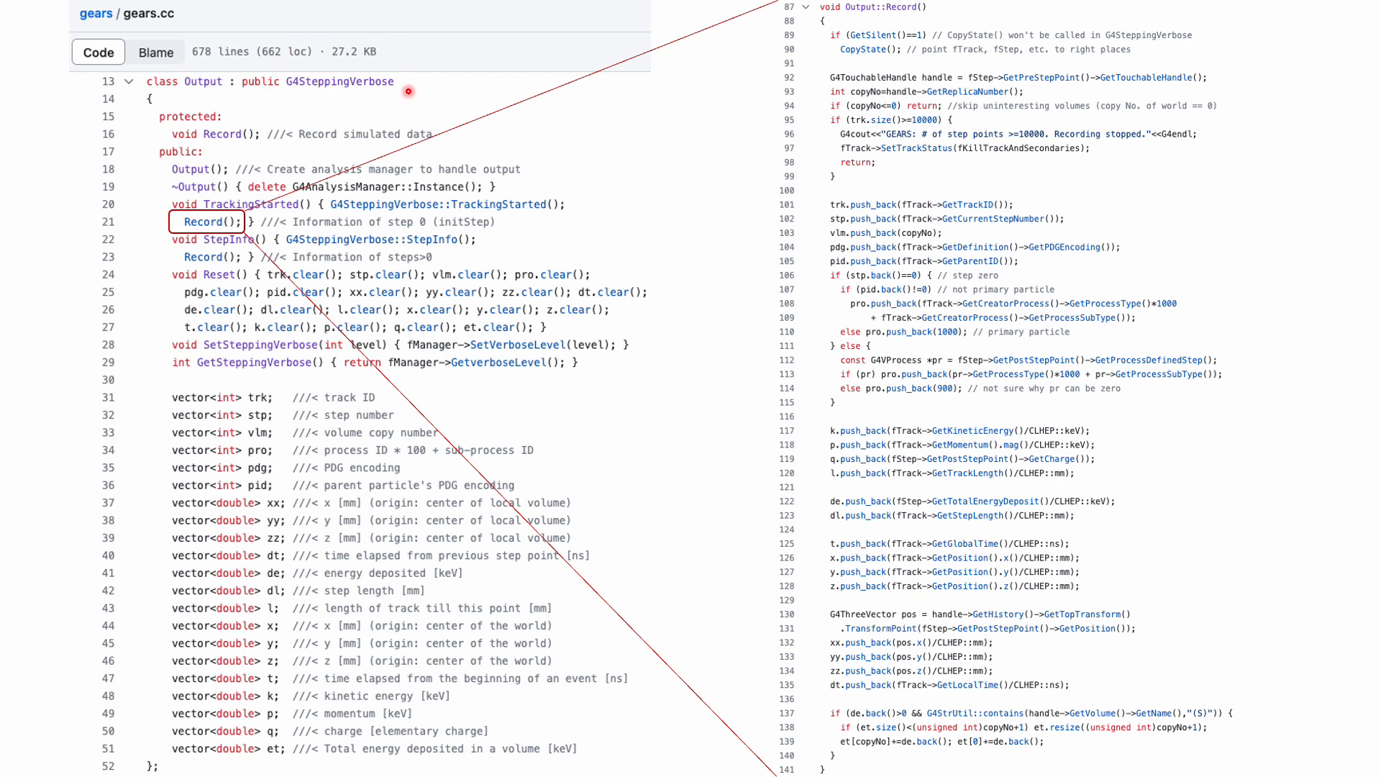
mouse_move(258, 392)
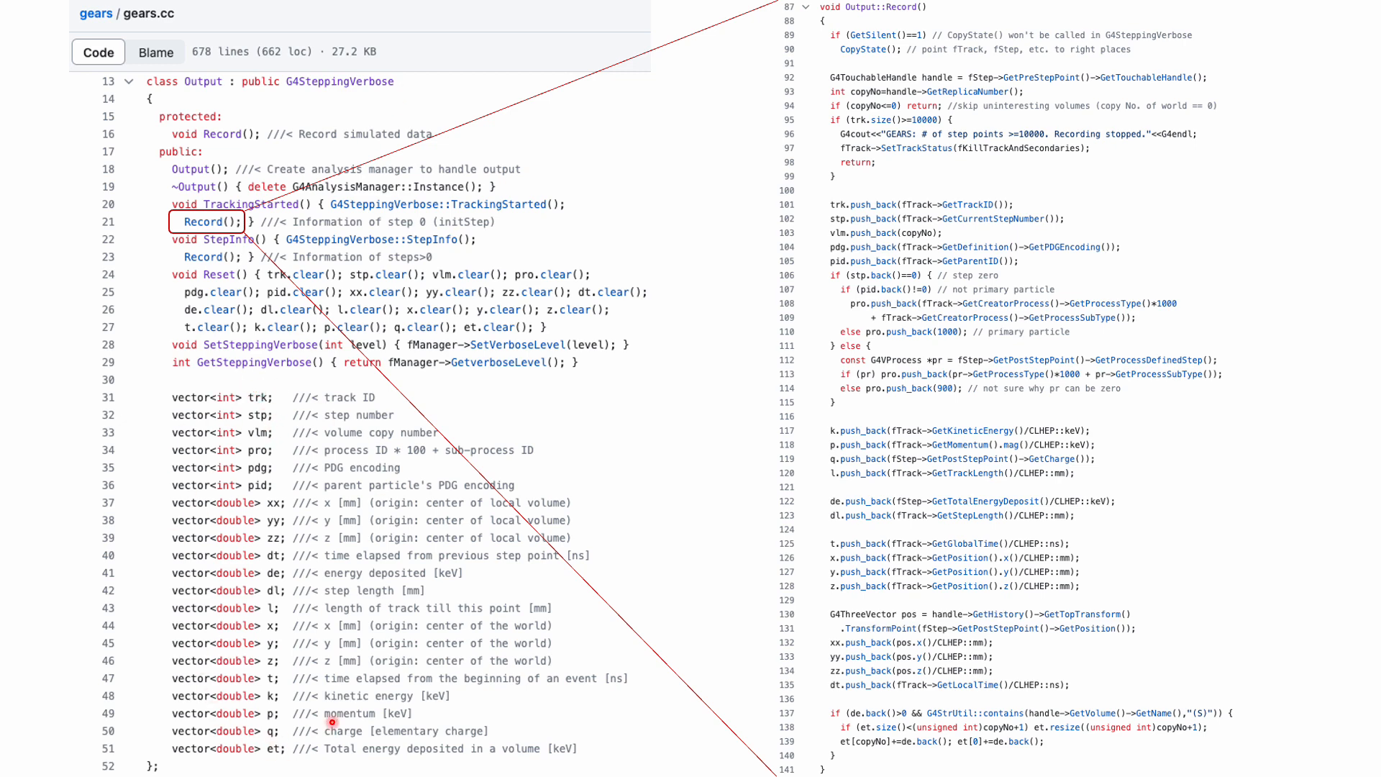
mouse_move(271, 390)
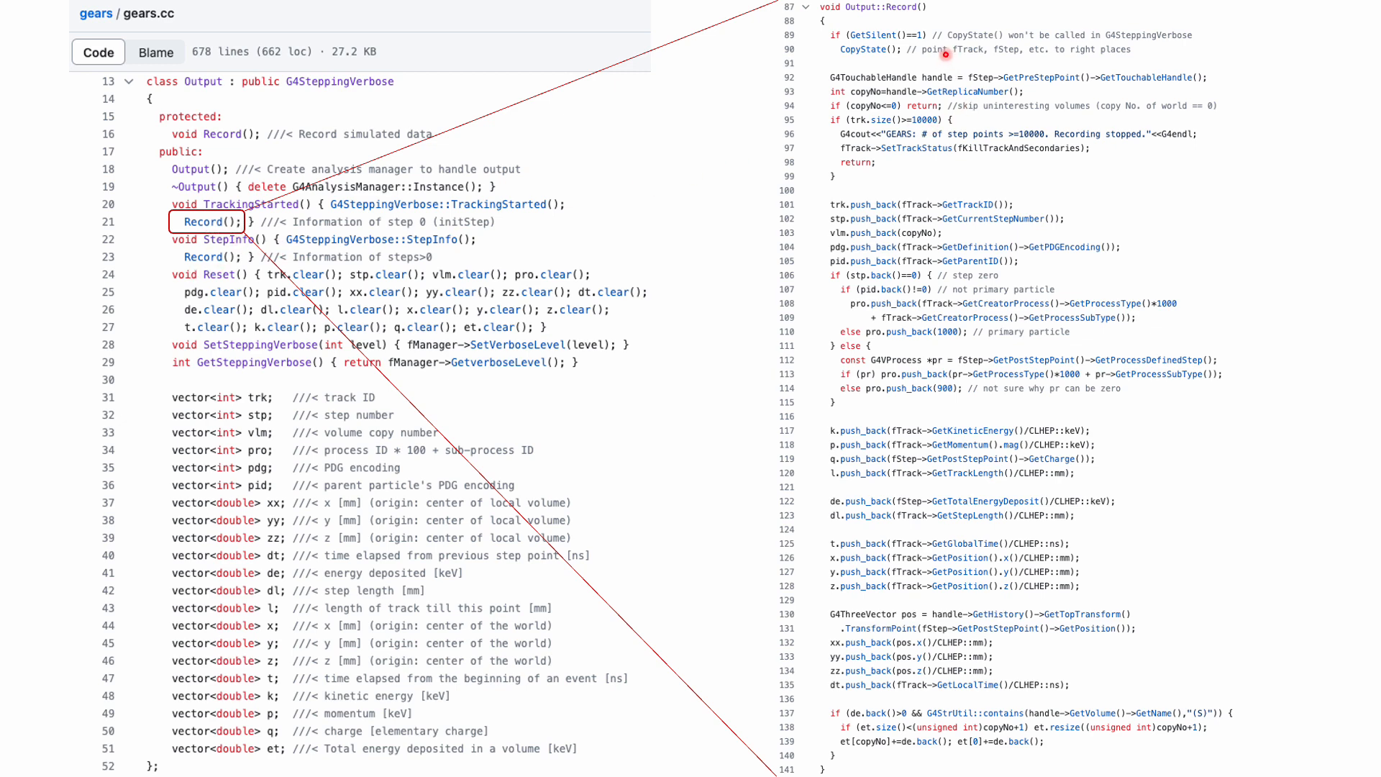
mouse_move(967, 85)
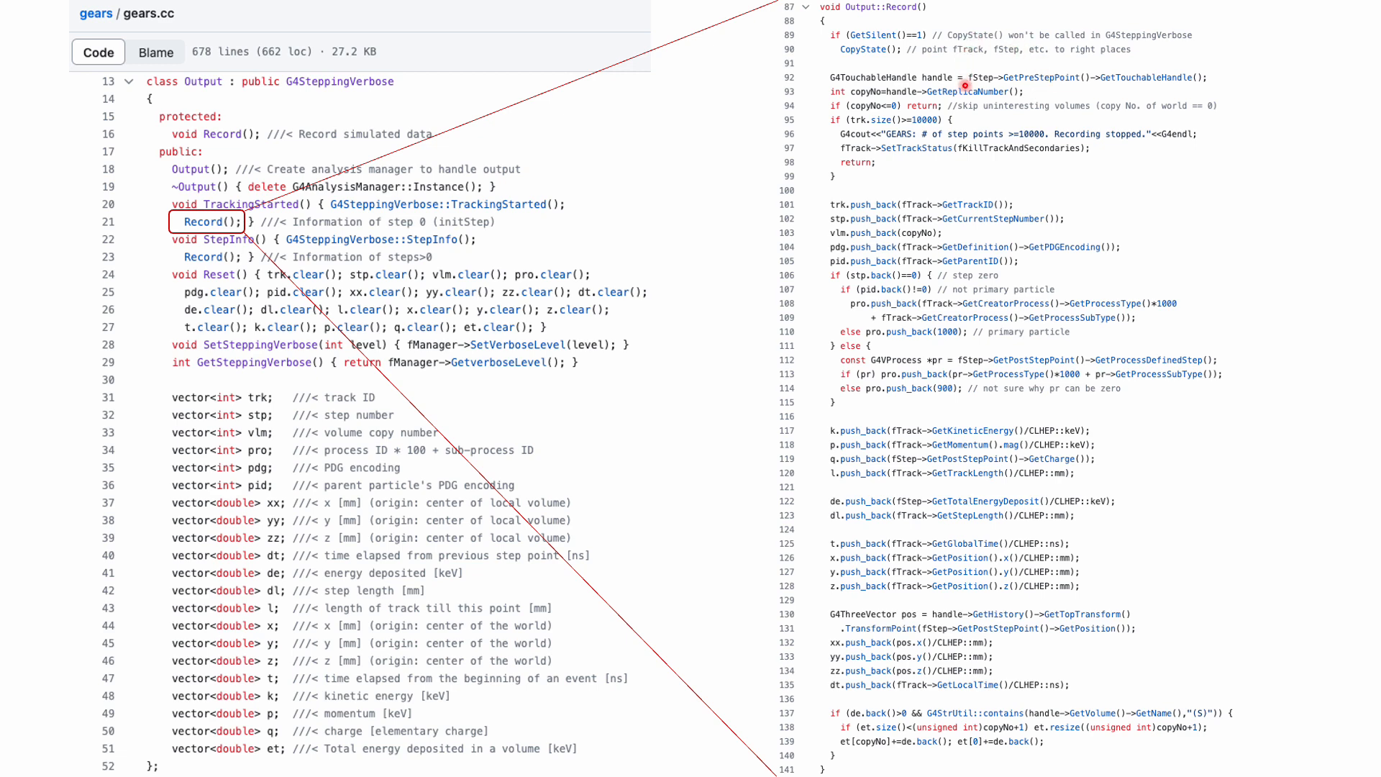
mouse_move(964, 77)
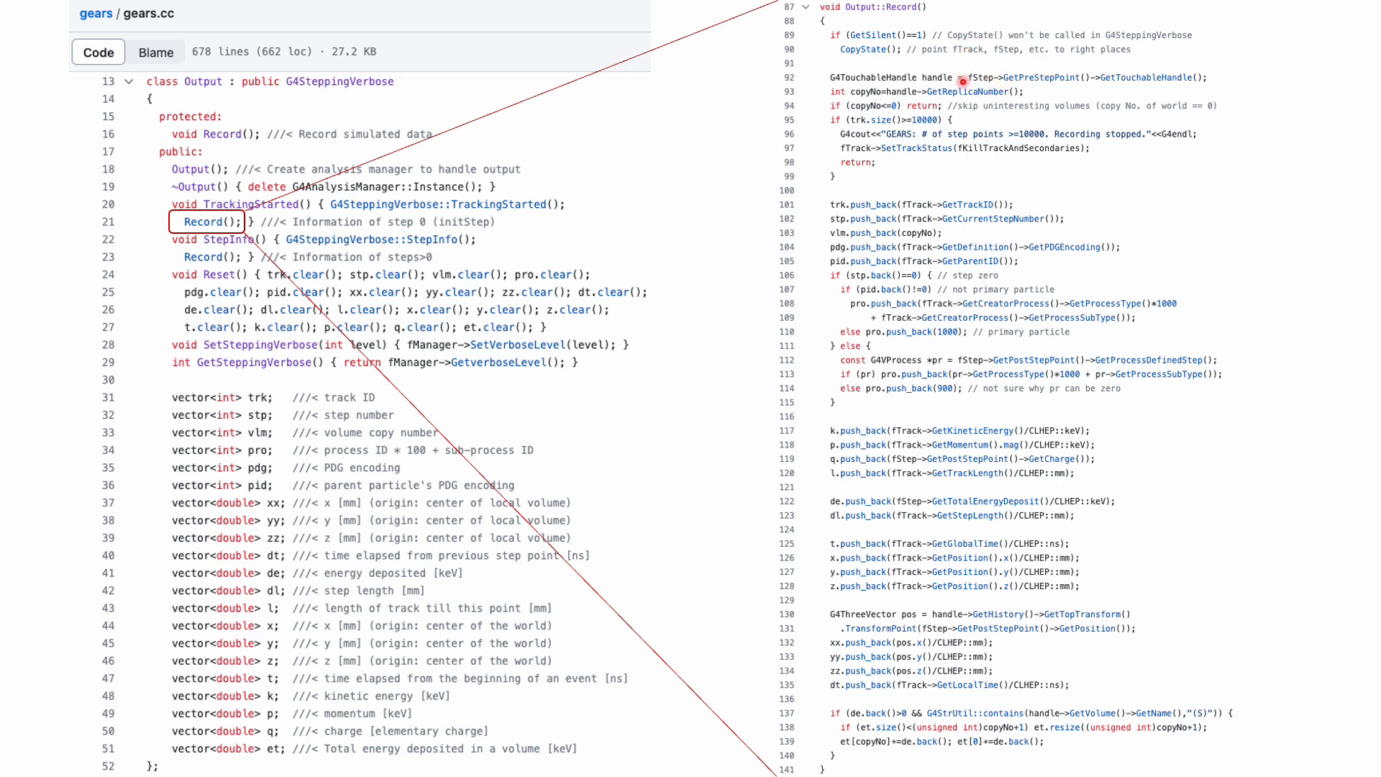
mouse_move(912, 196)
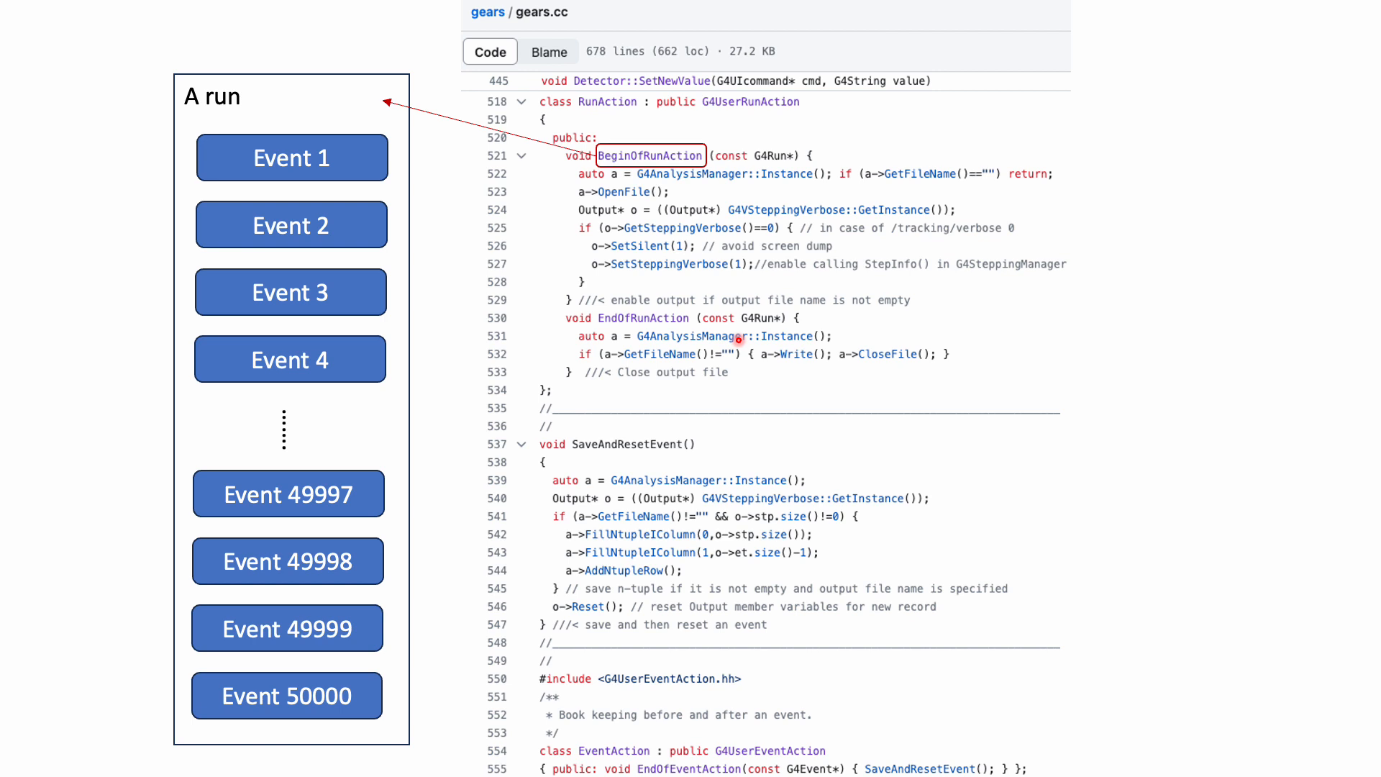
mouse_move(722, 233)
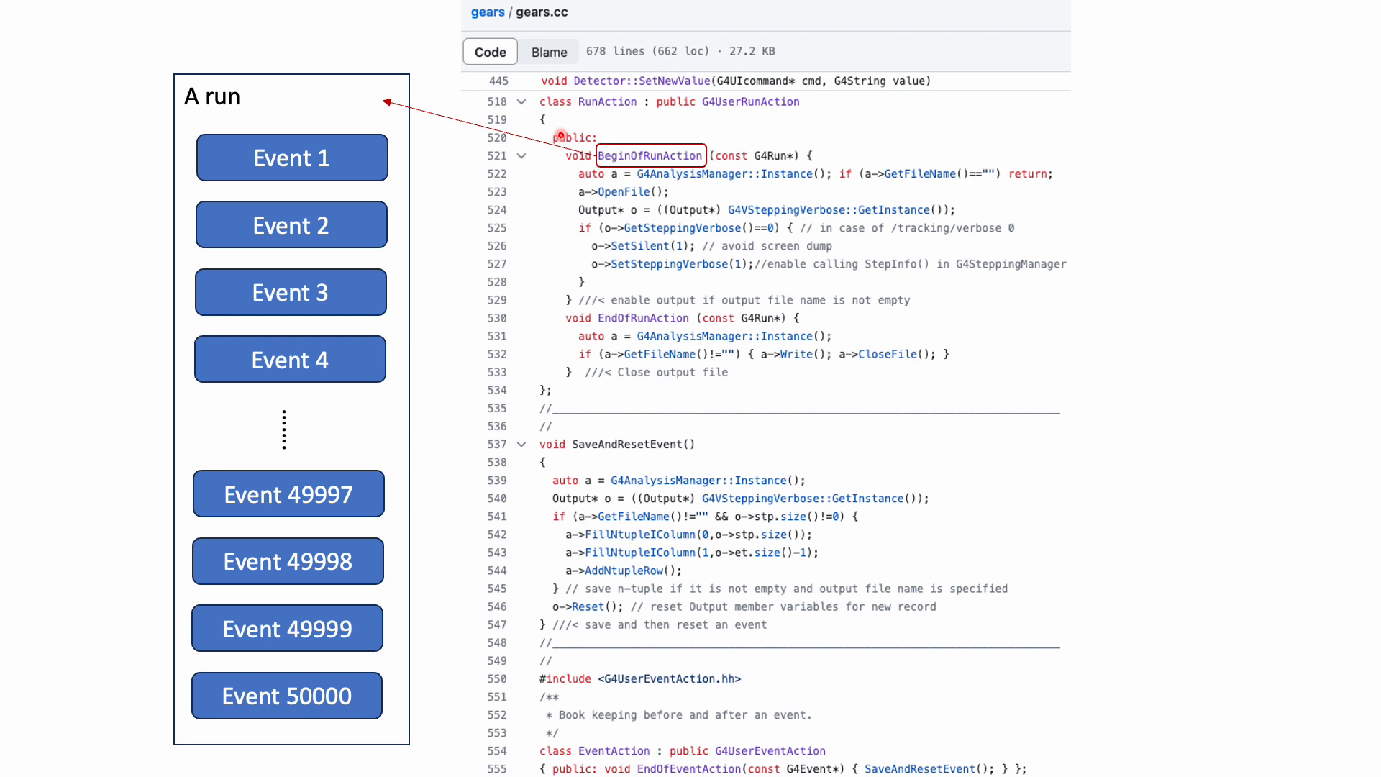
mouse_move(749, 69)
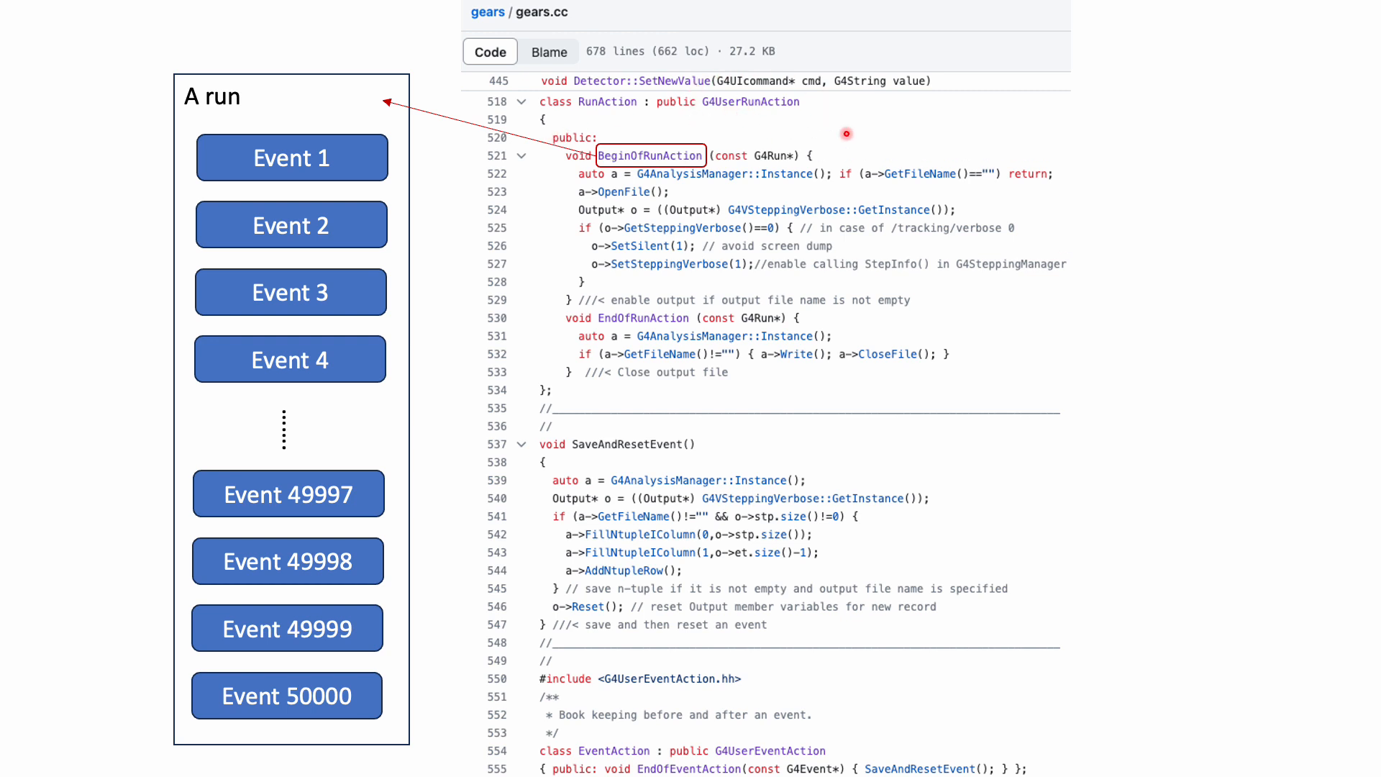
mouse_move(699, 182)
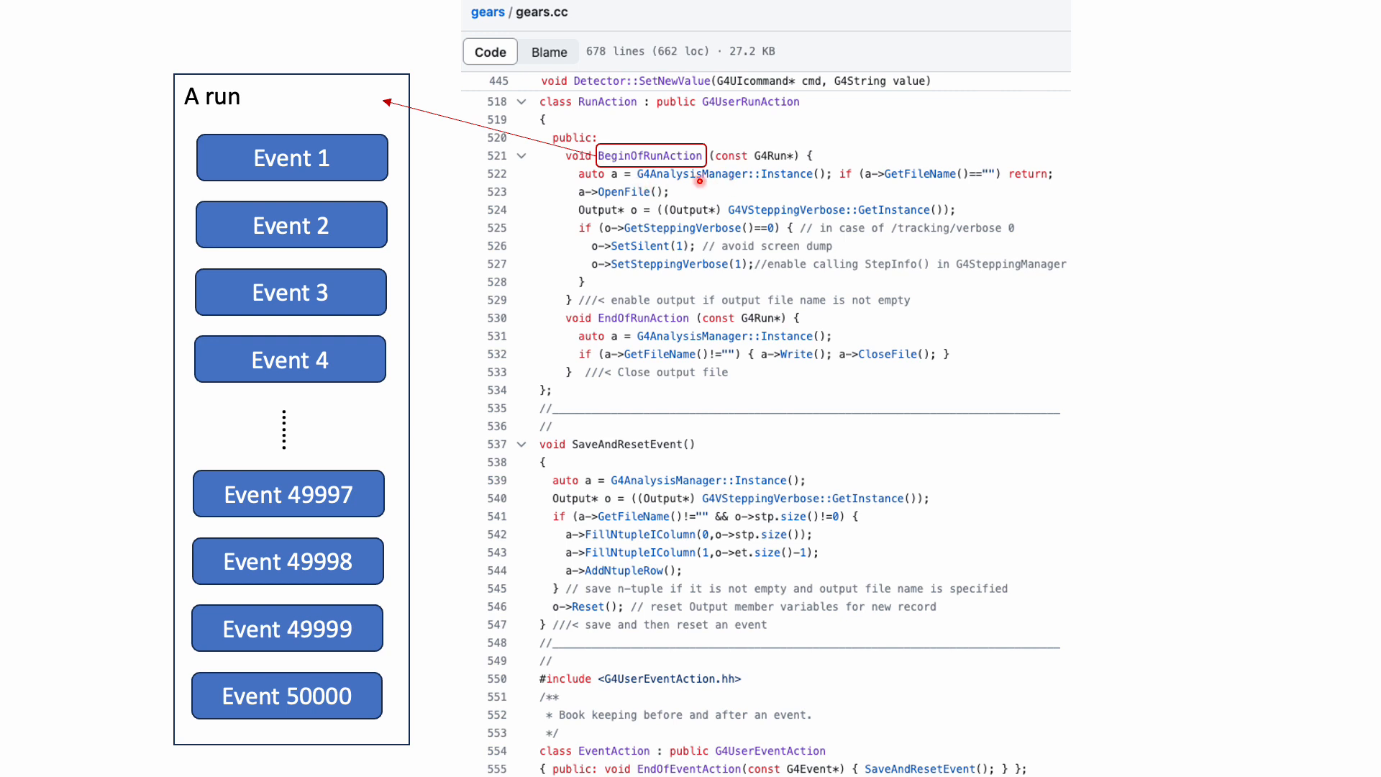
mouse_move(659, 209)
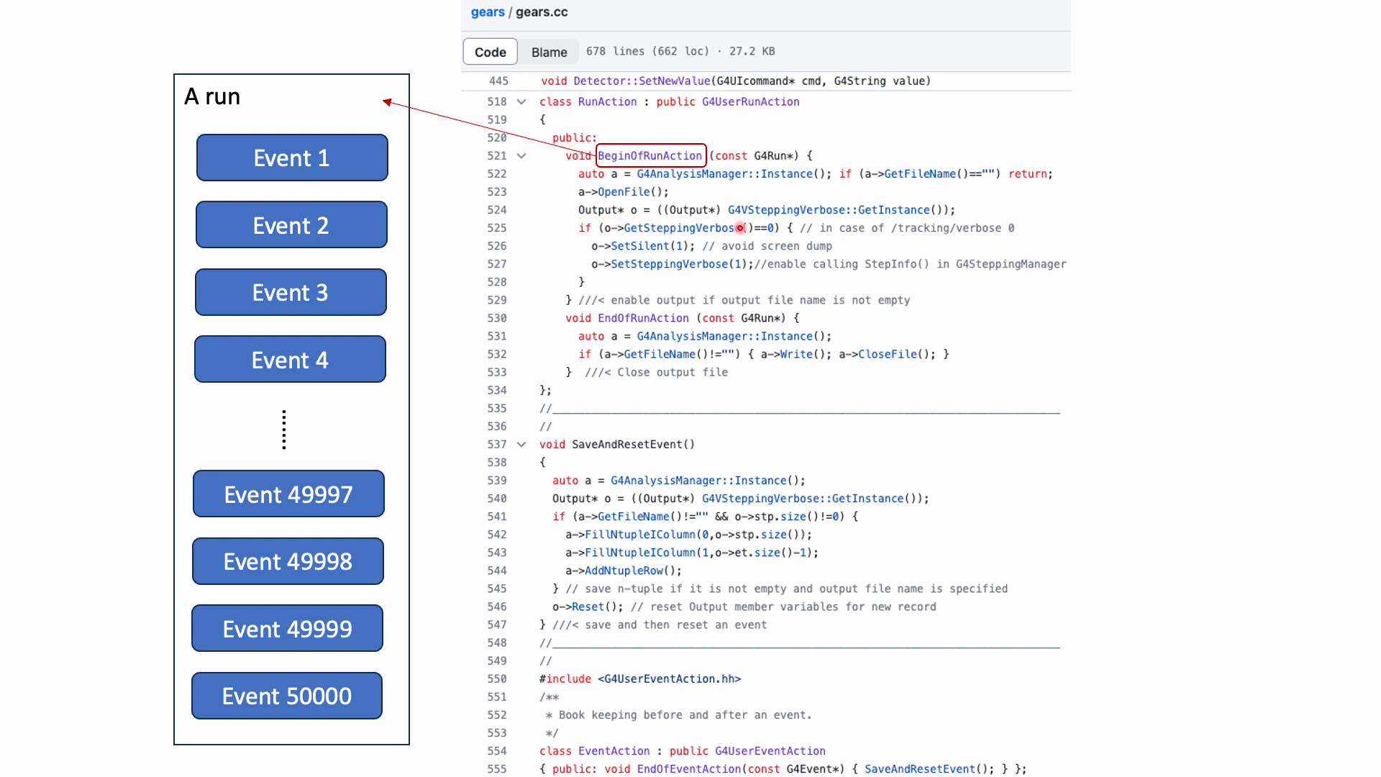
mouse_move(945, 211)
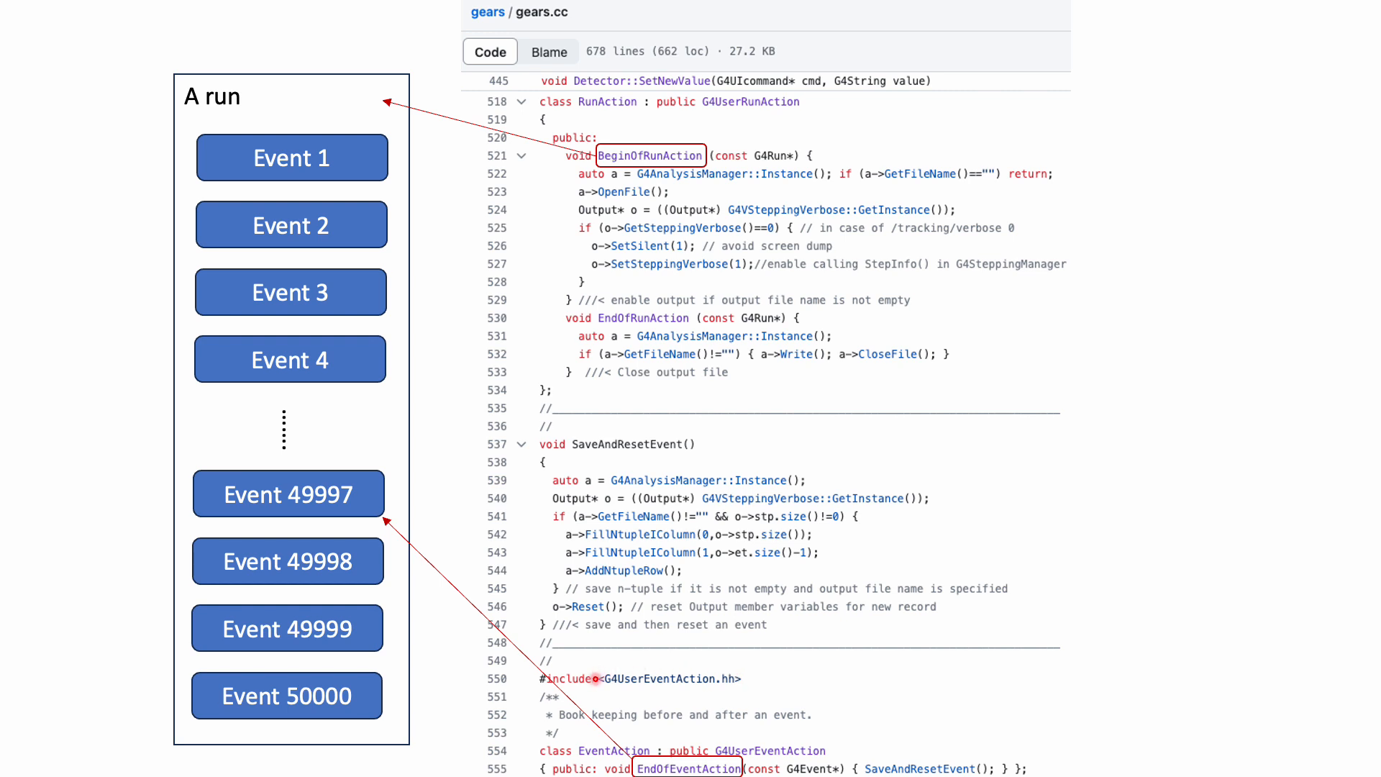
mouse_move(744, 661)
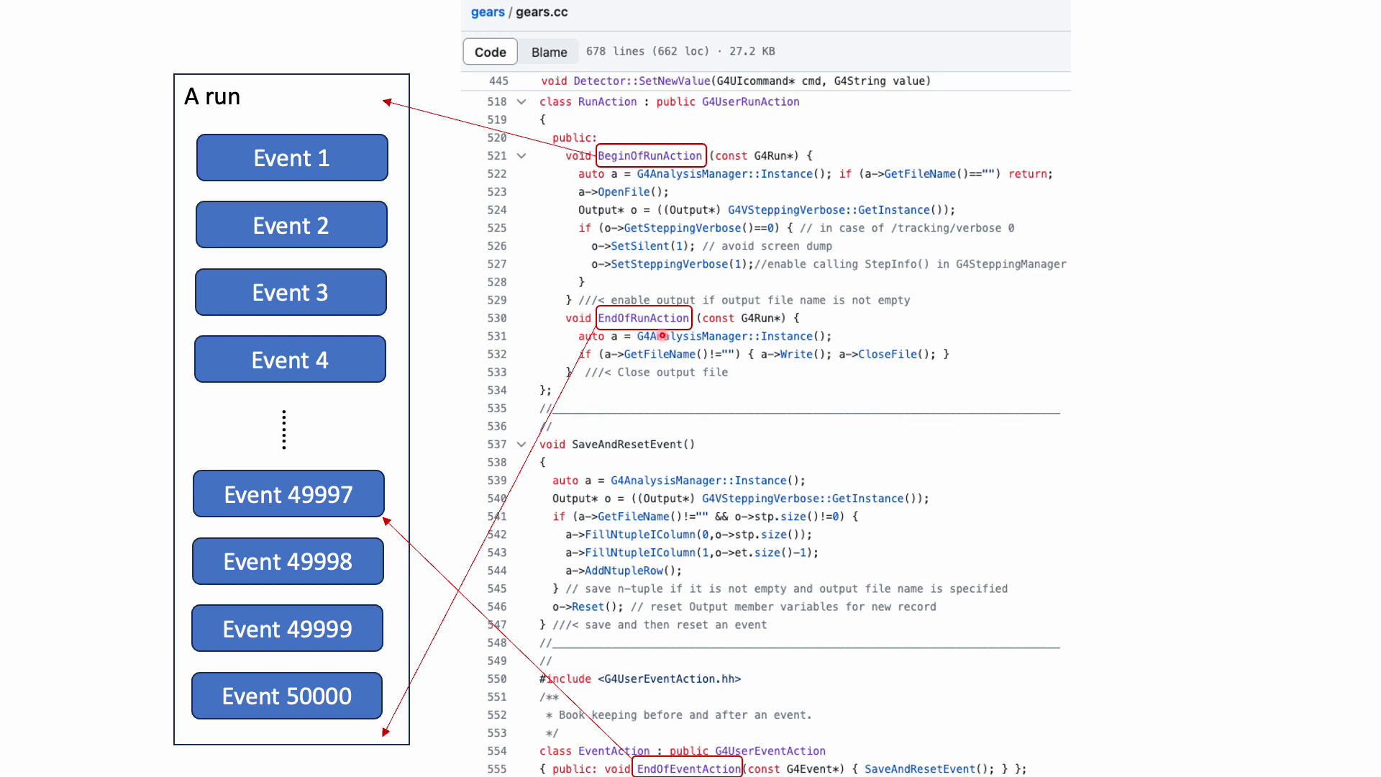
mouse_move(848, 364)
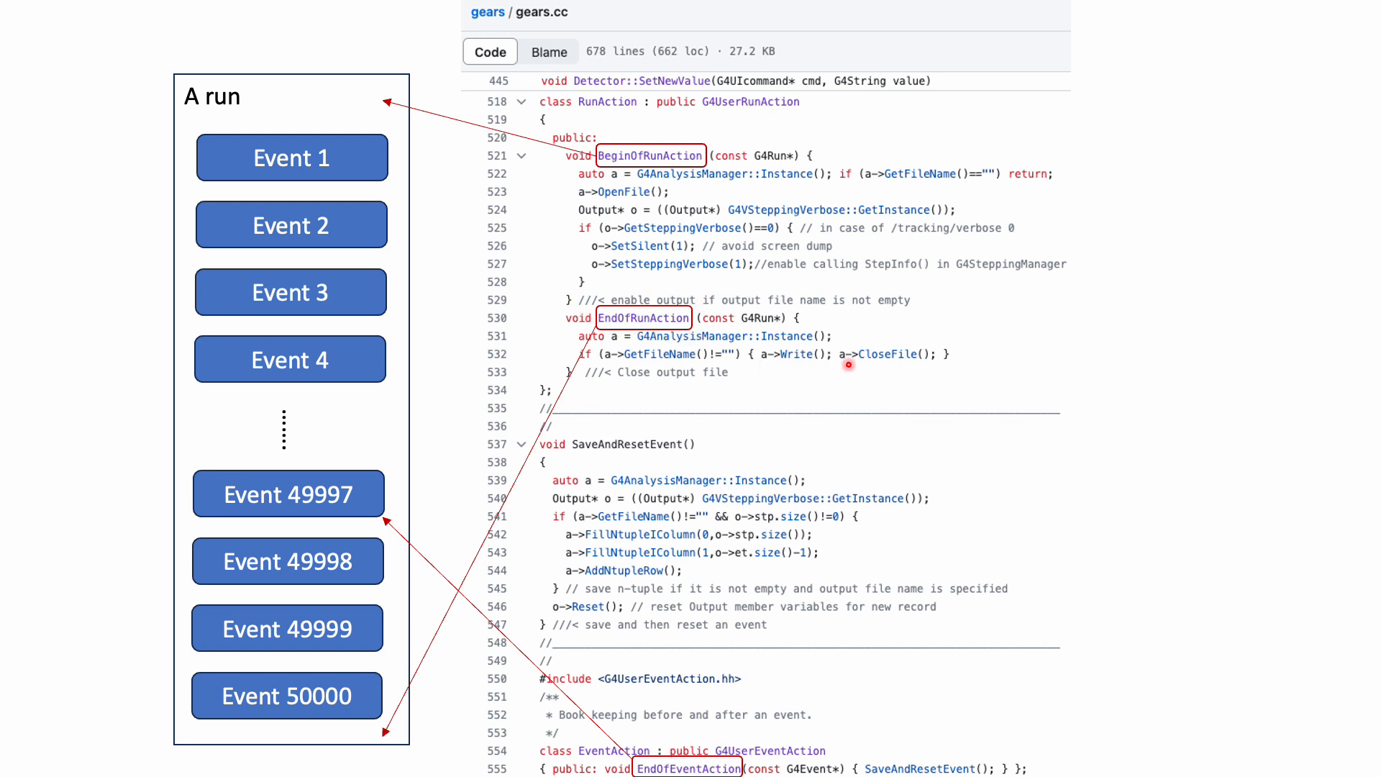
mouse_move(751, 206)
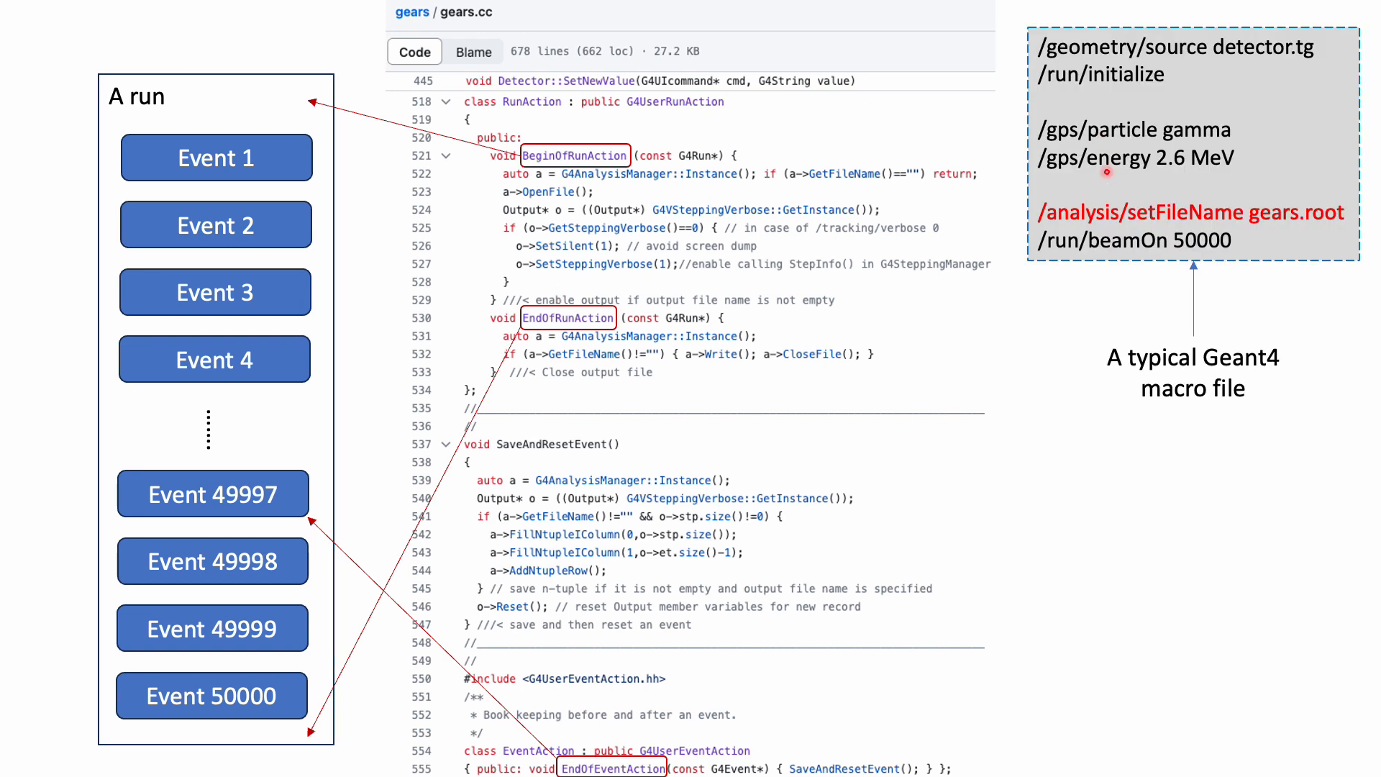
mouse_move(1300, 236)
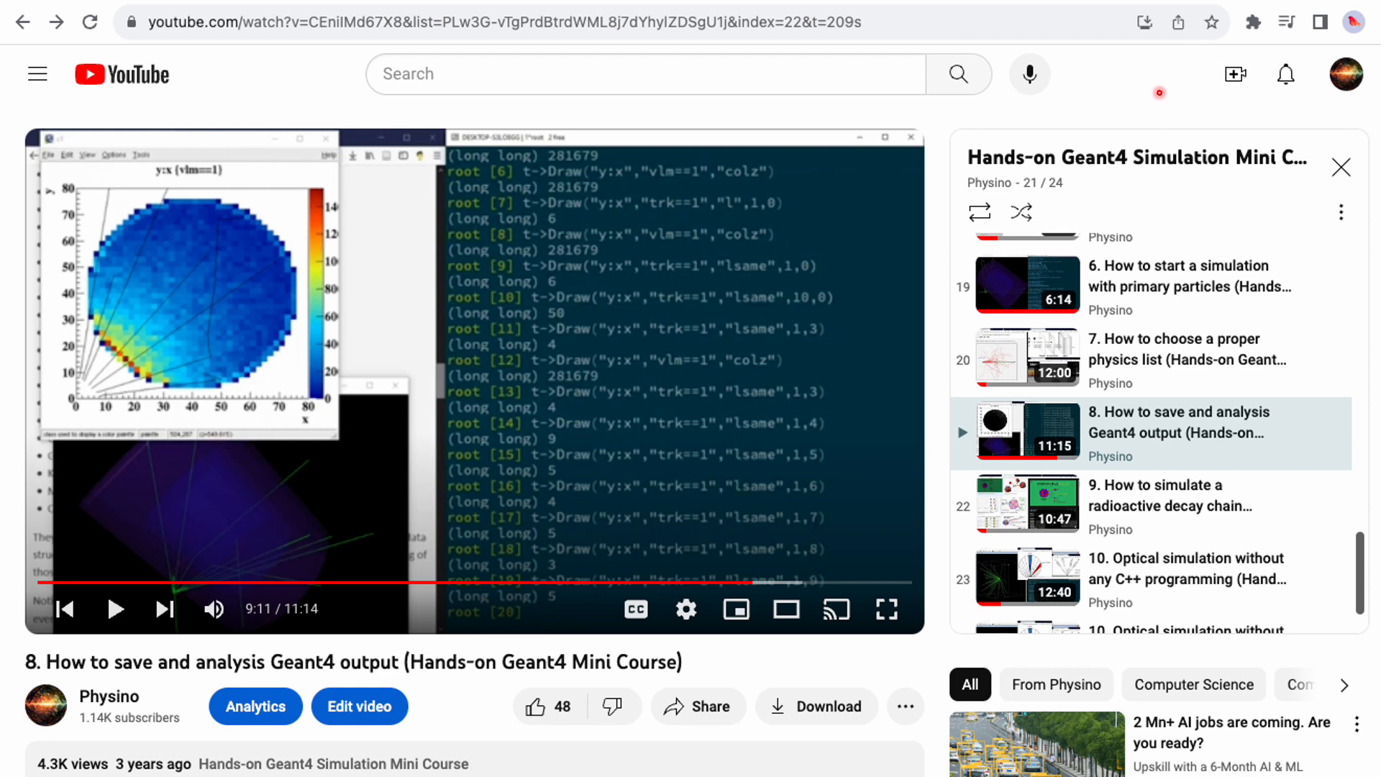
mouse_move(134, 634)
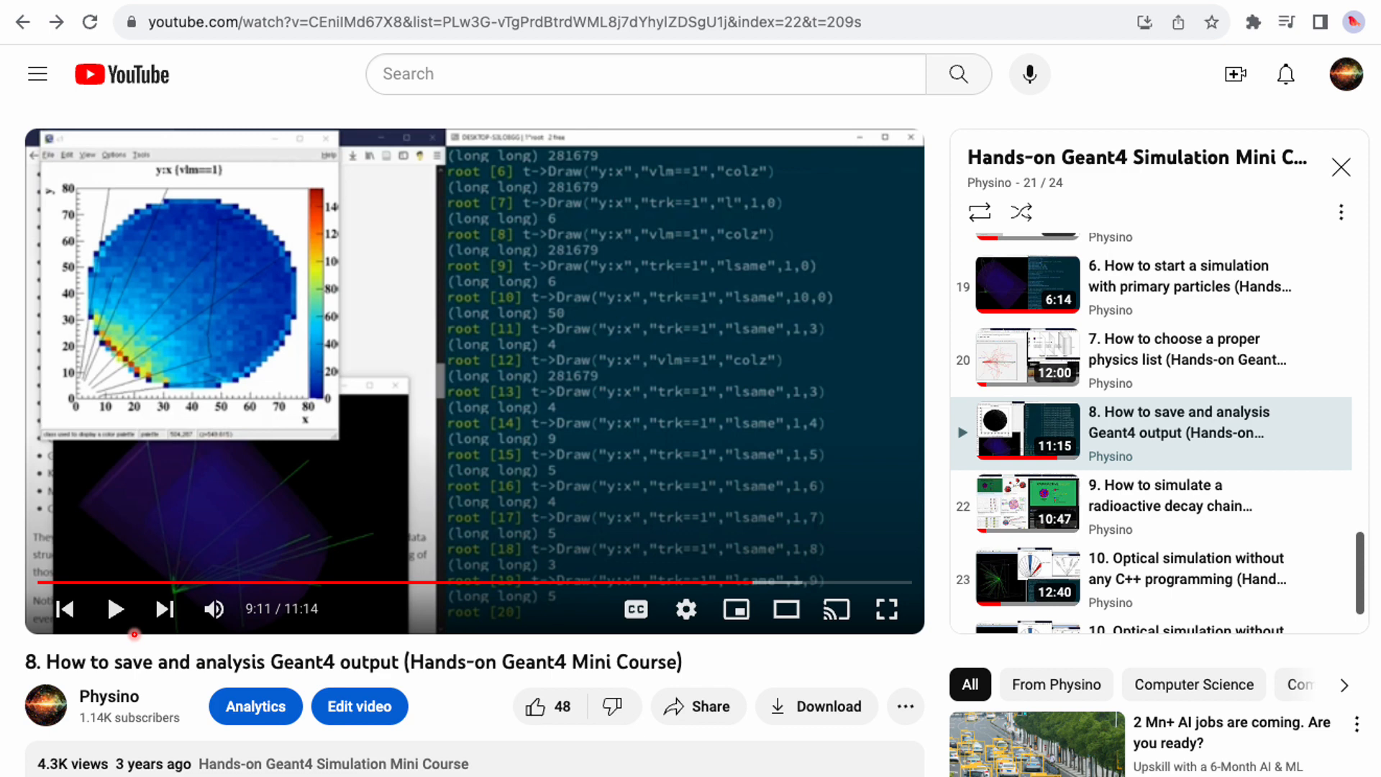